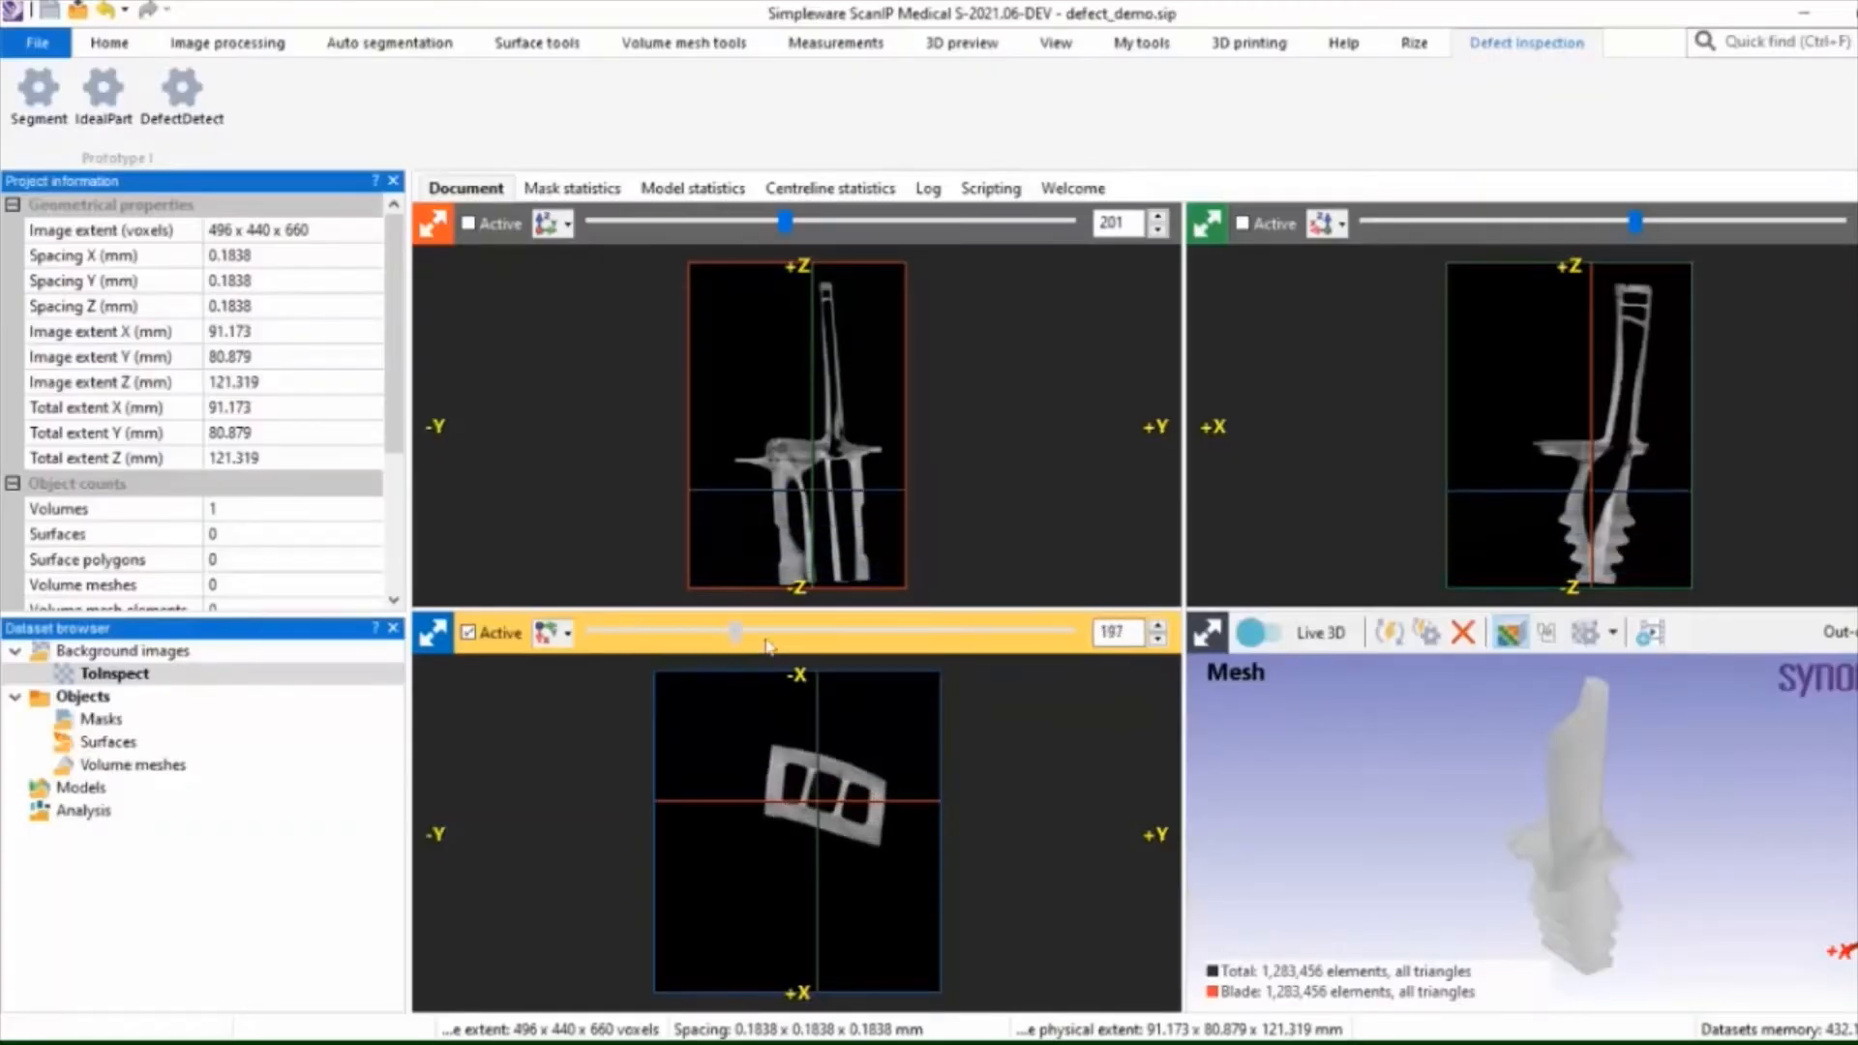
Browse the blade's cross-sections and 3D model, then segment the CT scan into a Blade mask.
{"action": "left_click_drag", "start_coordinate": [735, 631], "coordinate": [1028, 631]}
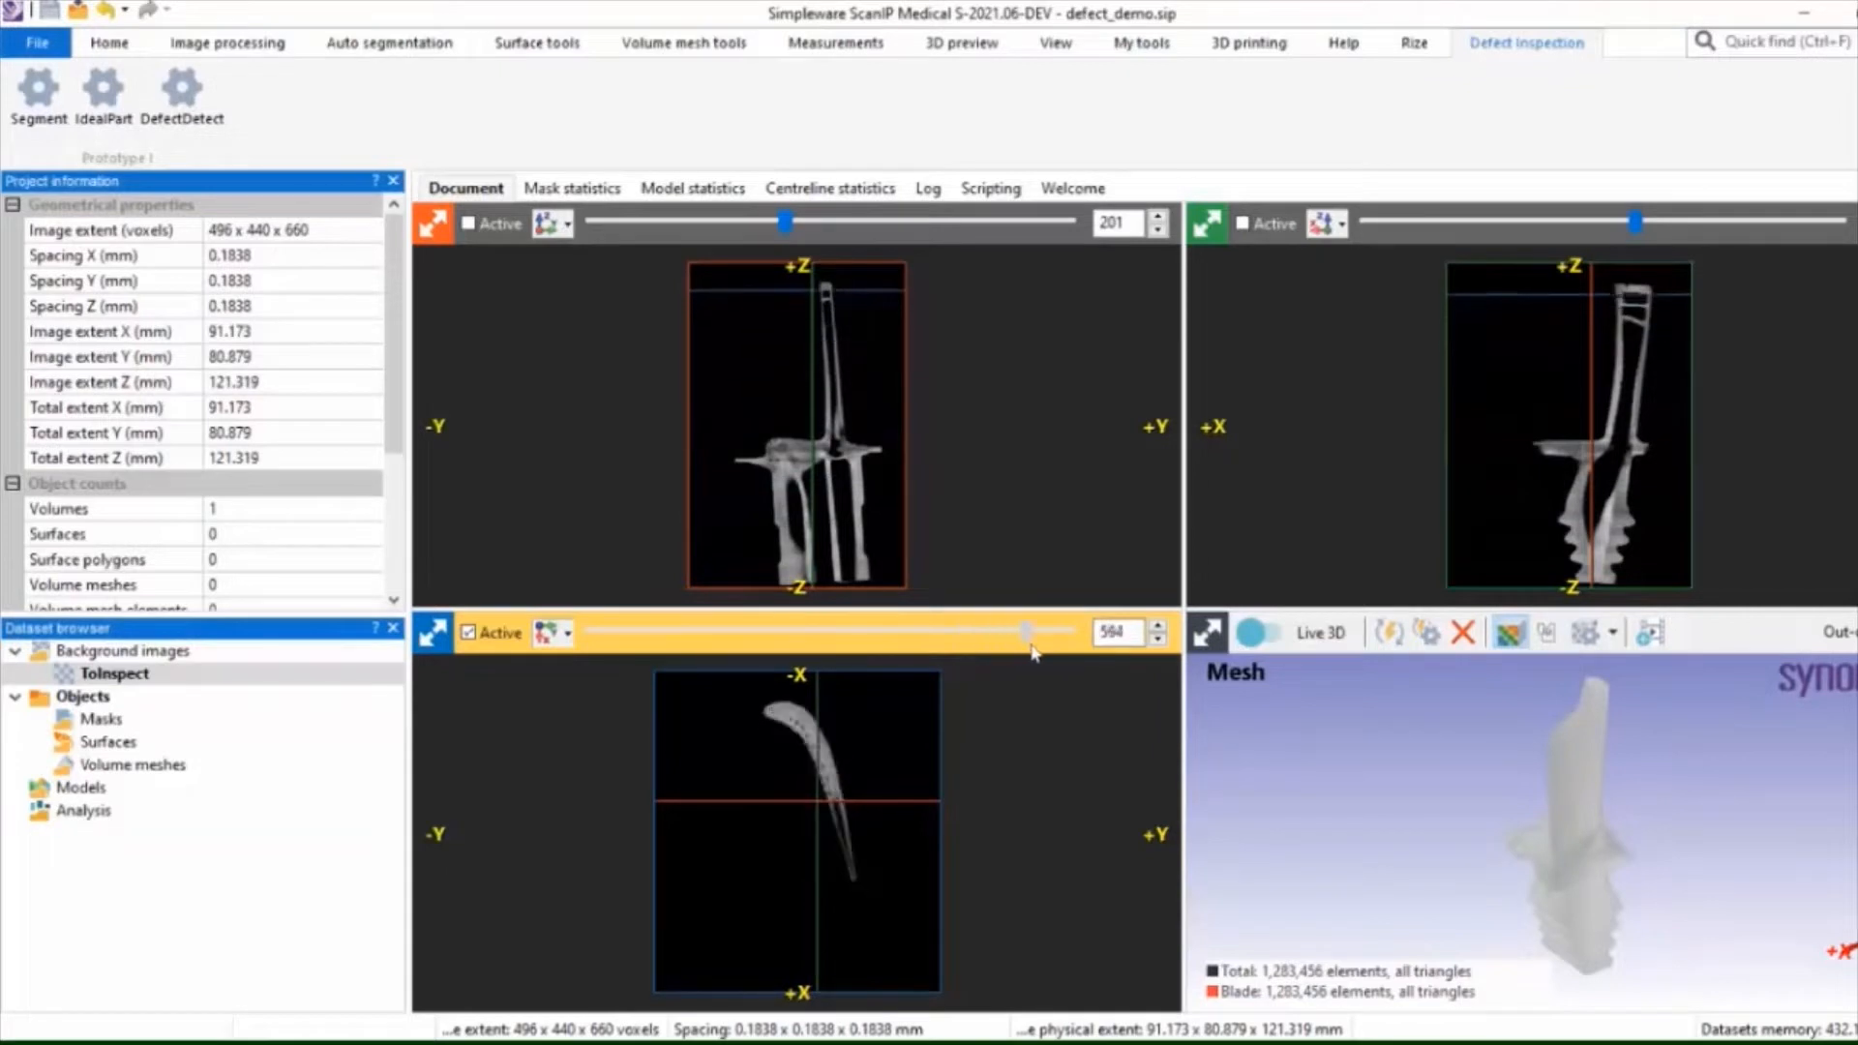
{"action": "left_click_drag", "start_coordinate": [1031, 631], "coordinate": [875, 631]}
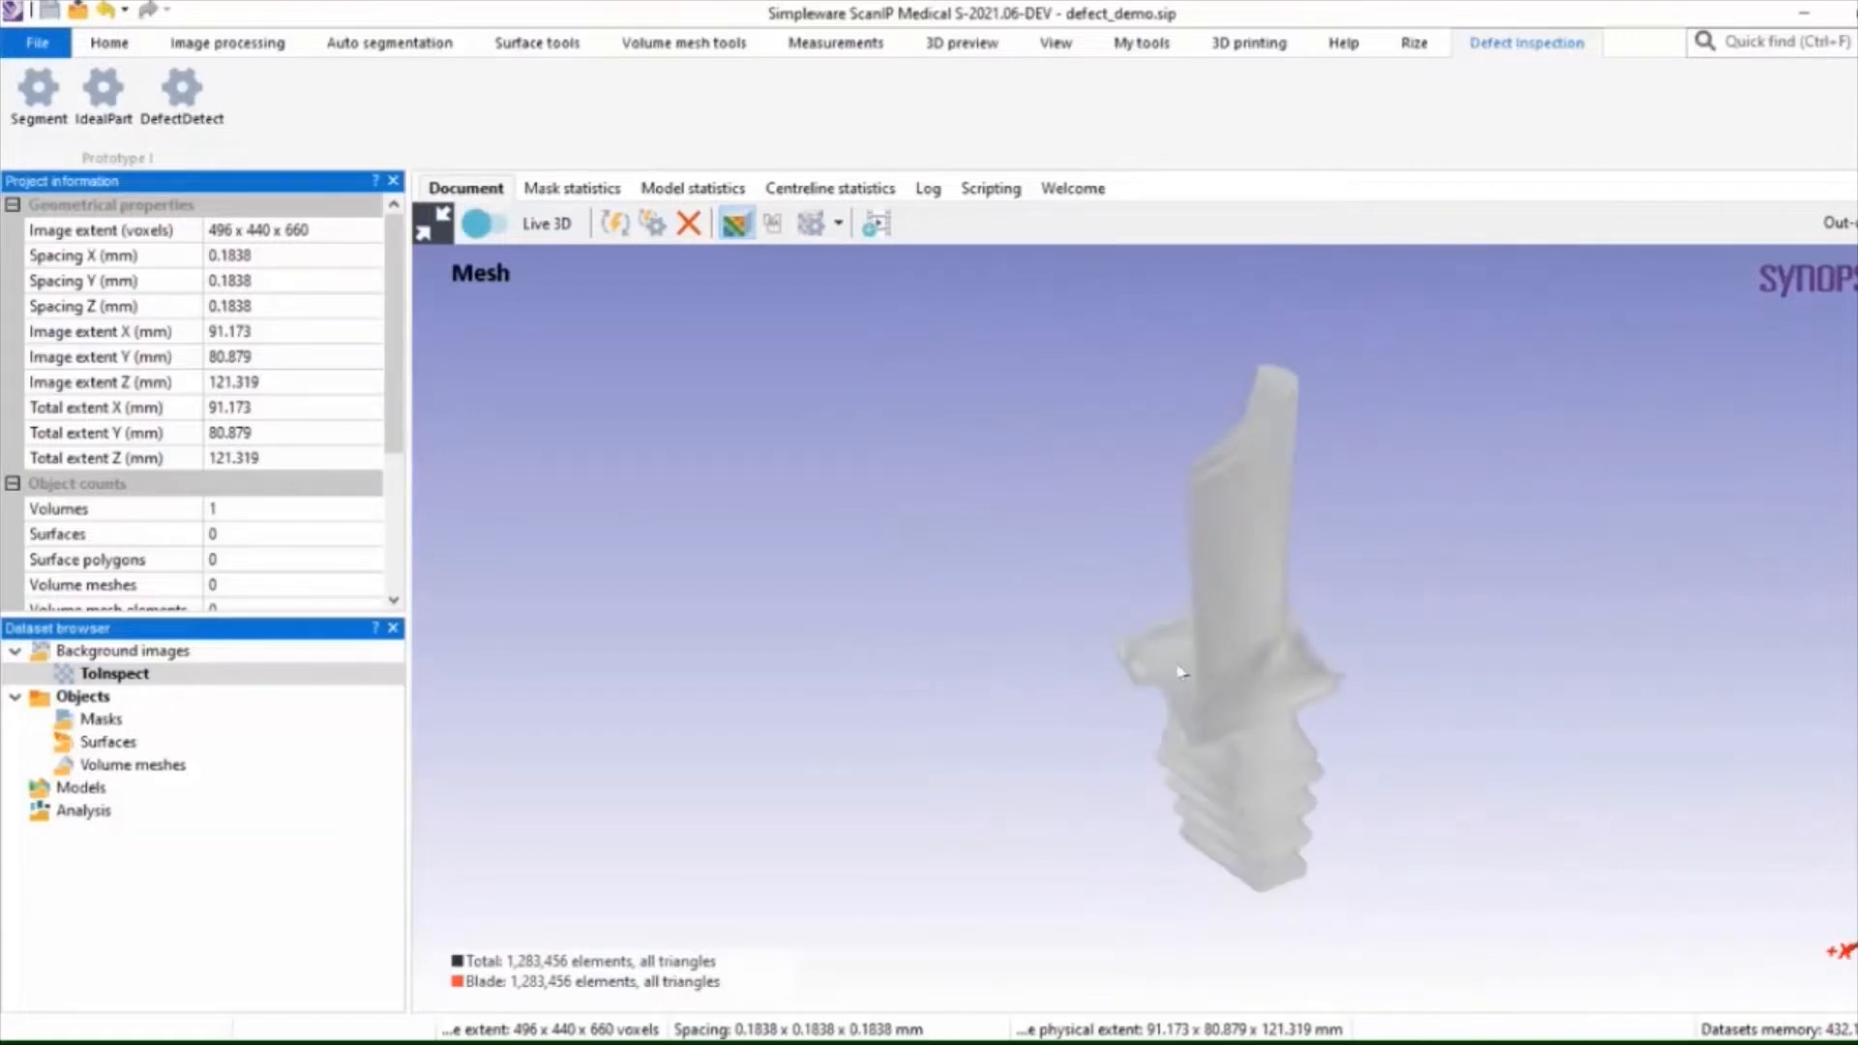
{"action": "left_click_drag", "start_coordinate": [1179, 672], "coordinate": [1196, 664]}
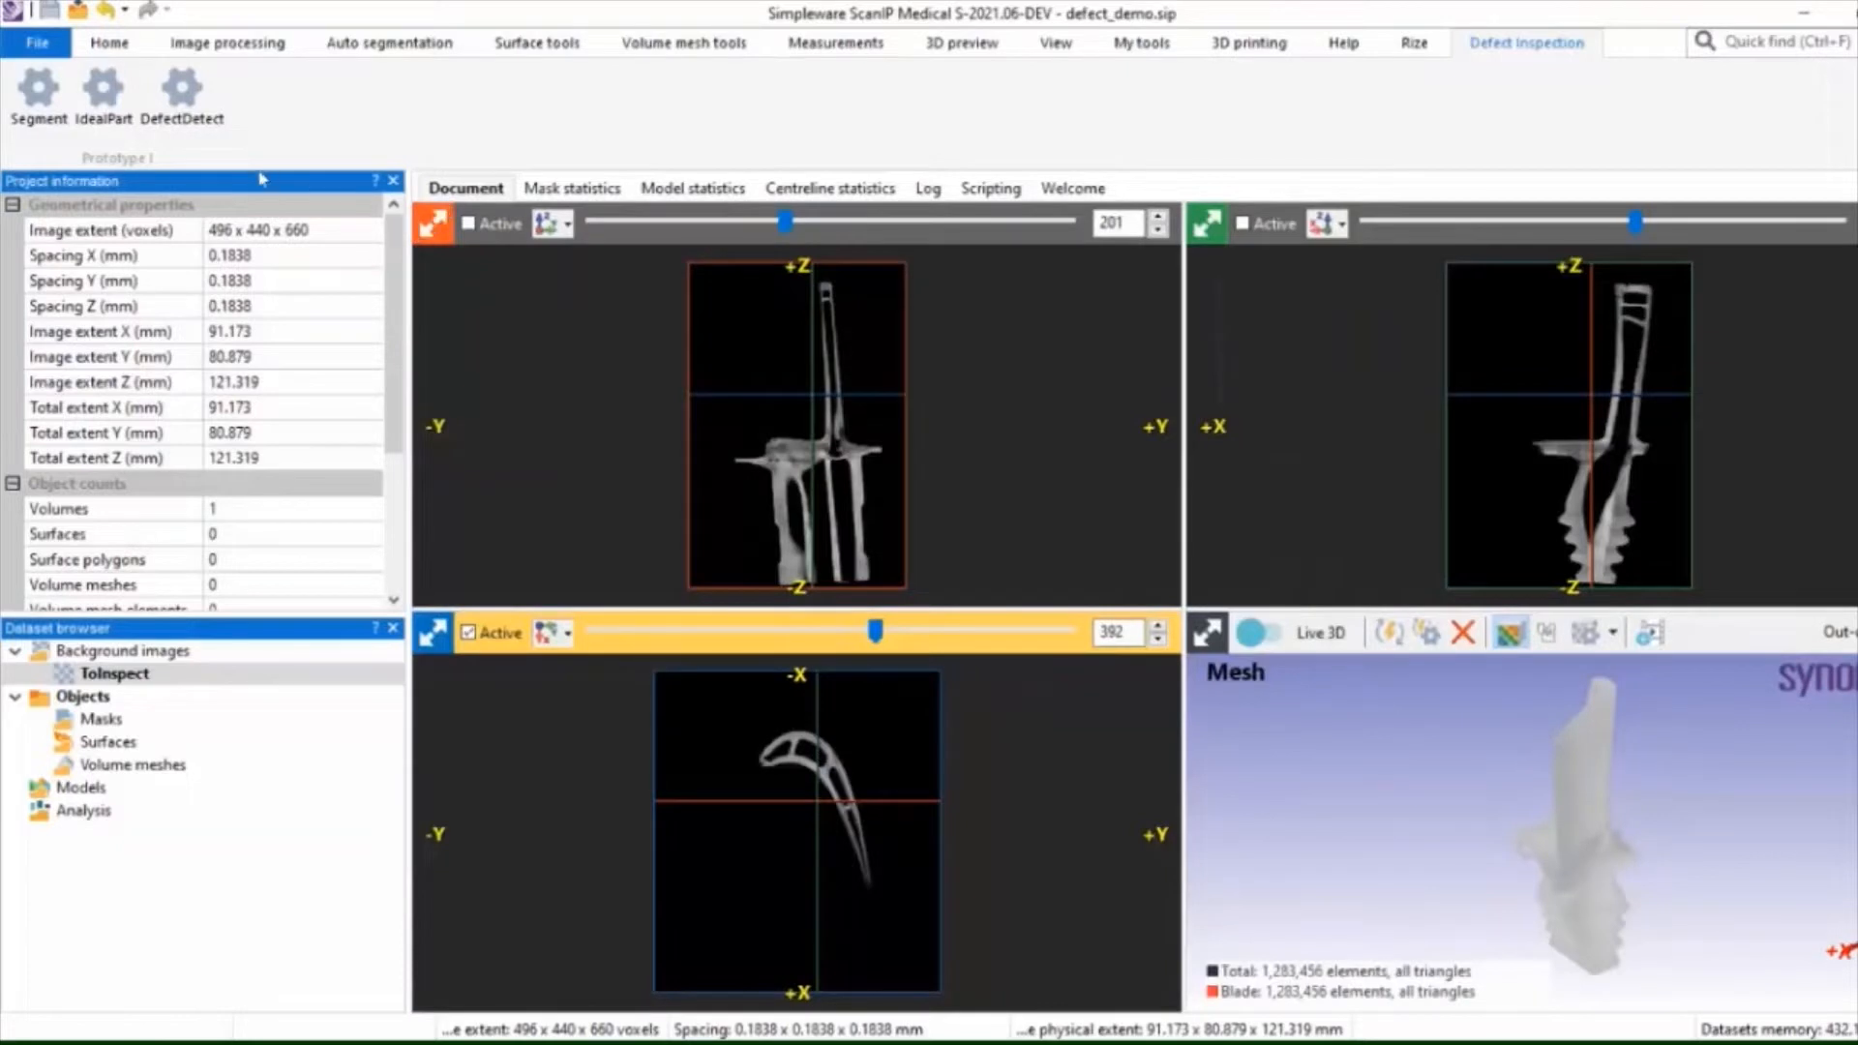
{"action": "left_click", "coordinate": [39, 97]}
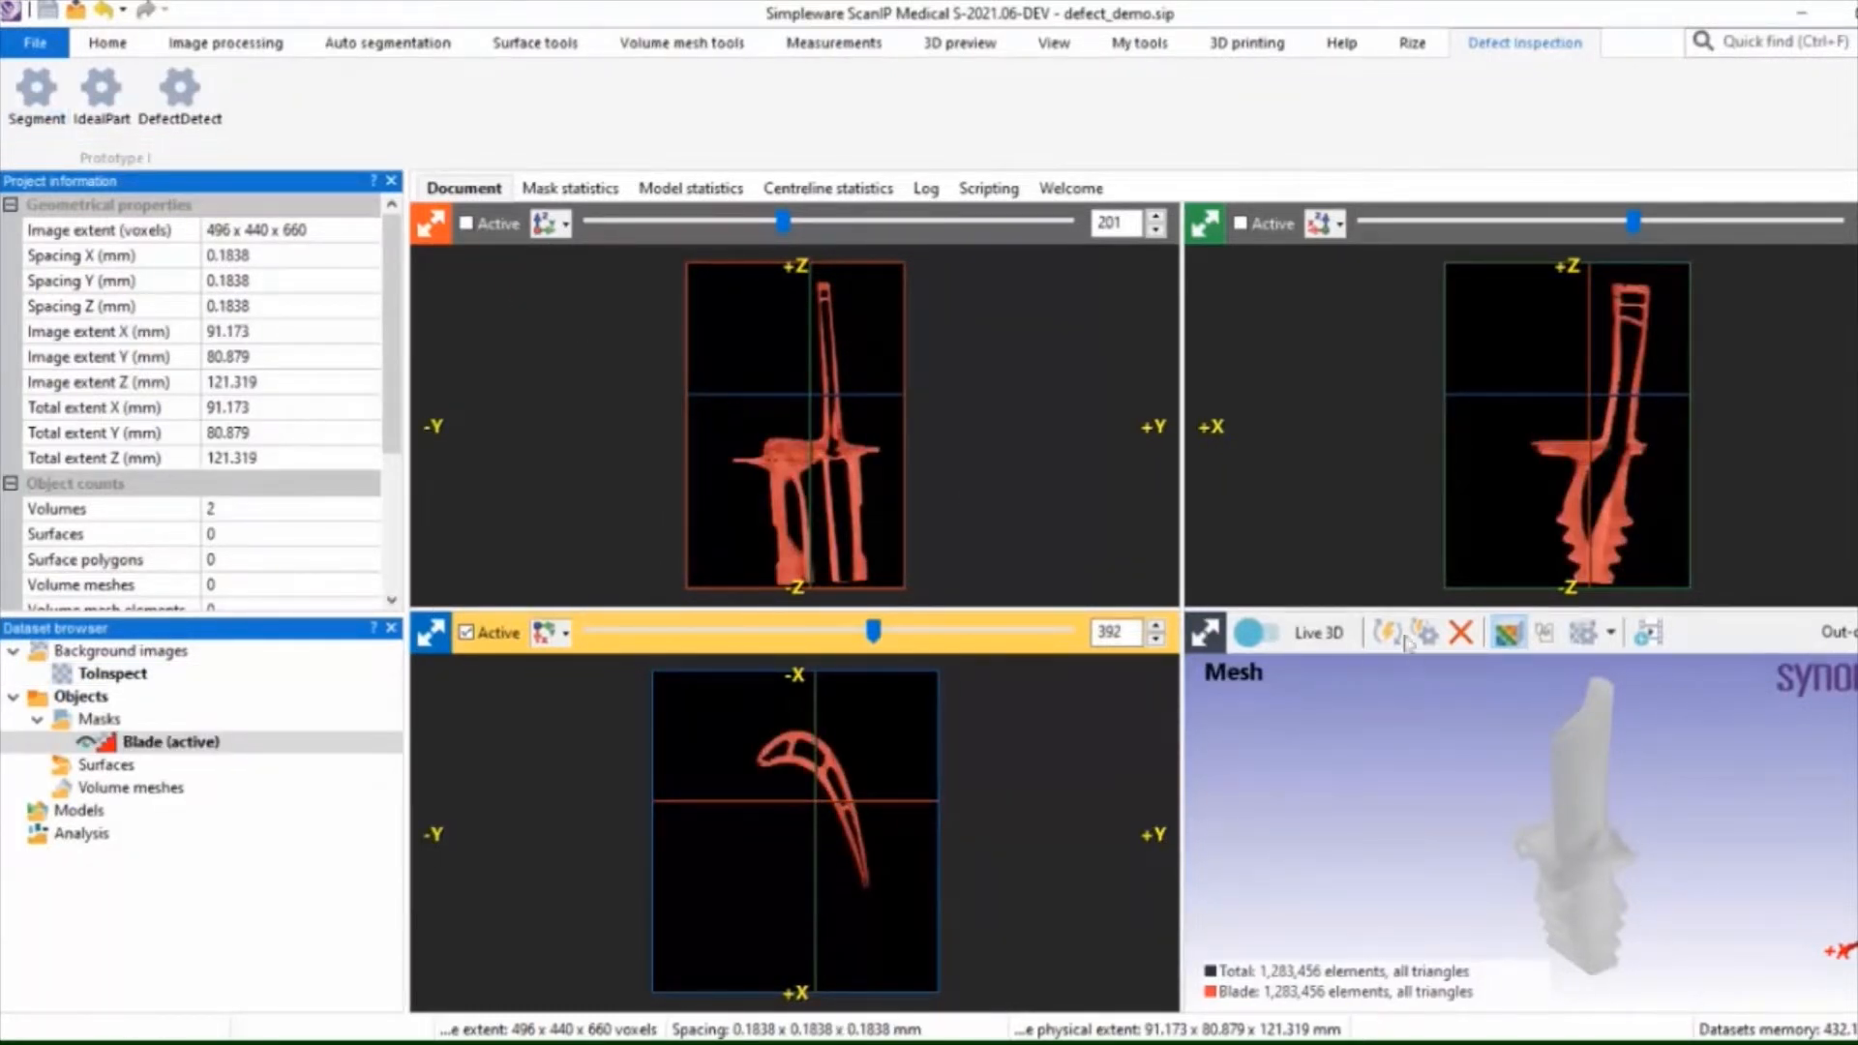
Show the Blade mask as a red 3D preview and check it across slices from root to top.
{"action": "left_click", "coordinate": [1390, 631]}
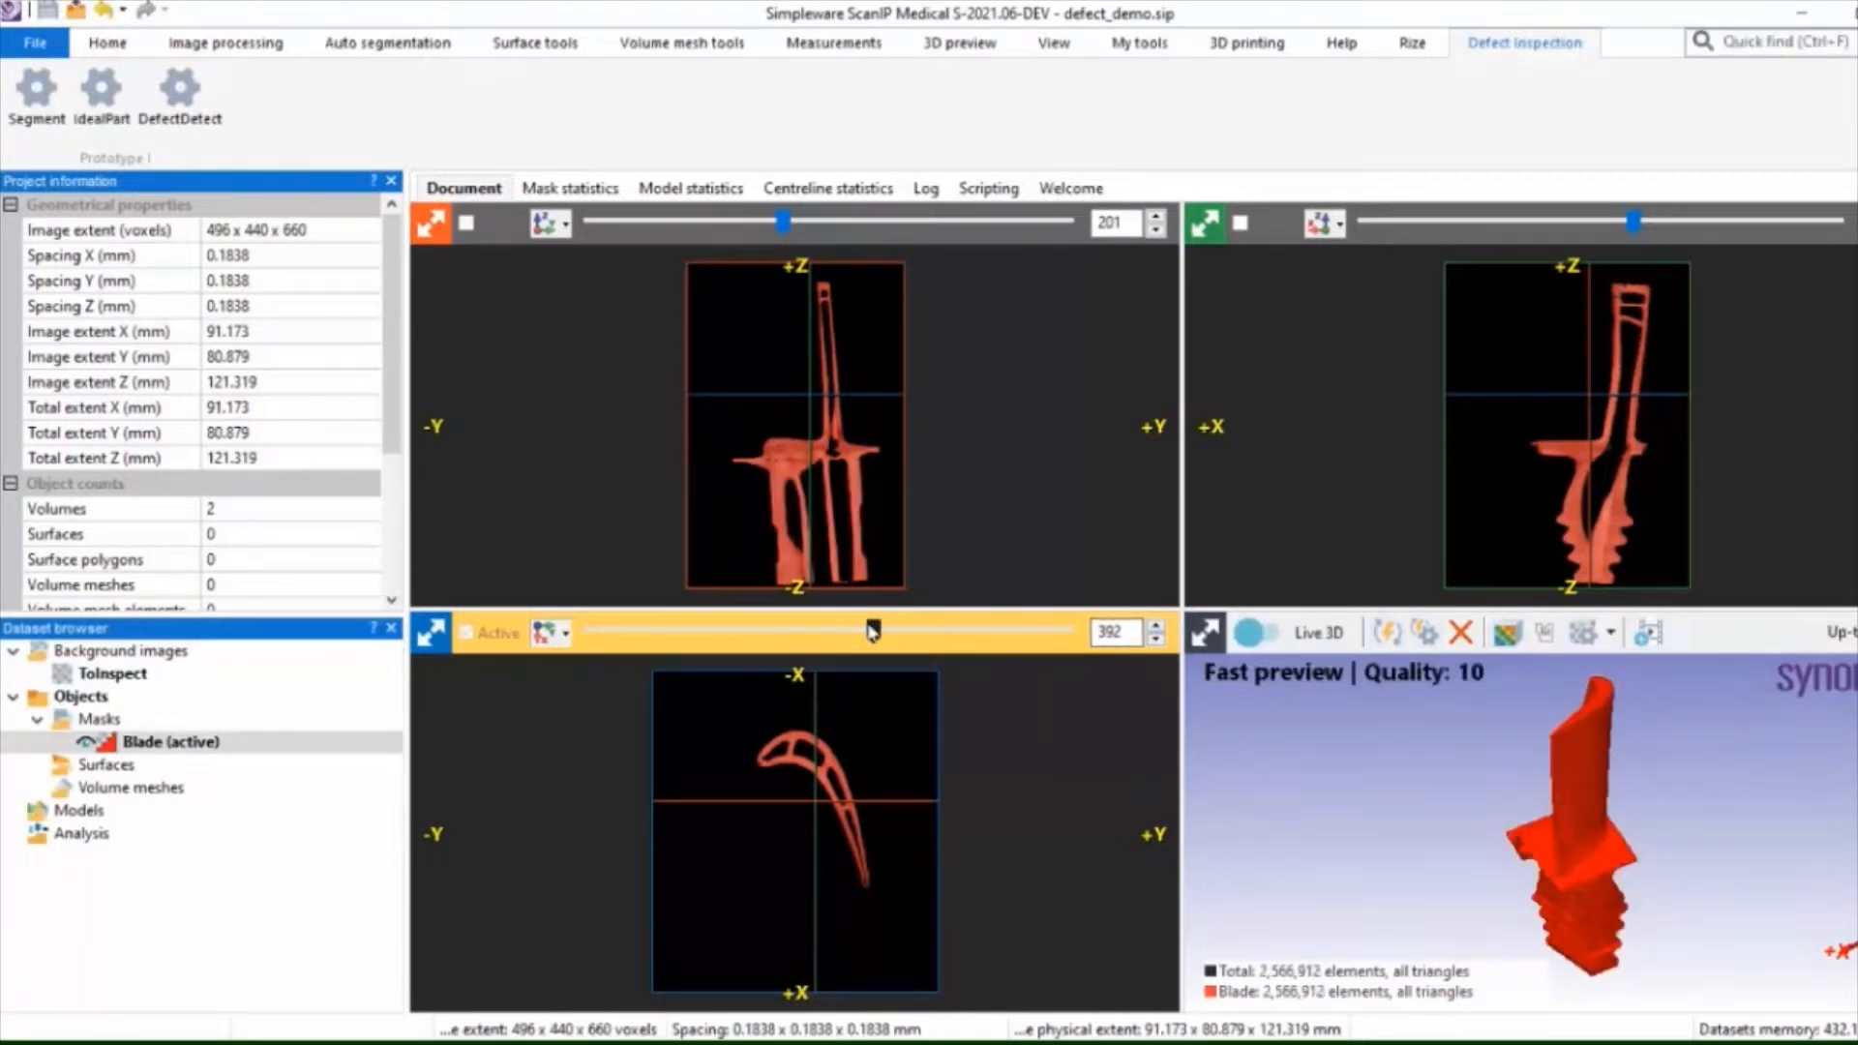
{"action": "left_click_drag", "start_coordinate": [871, 631], "coordinate": [1061, 631]}
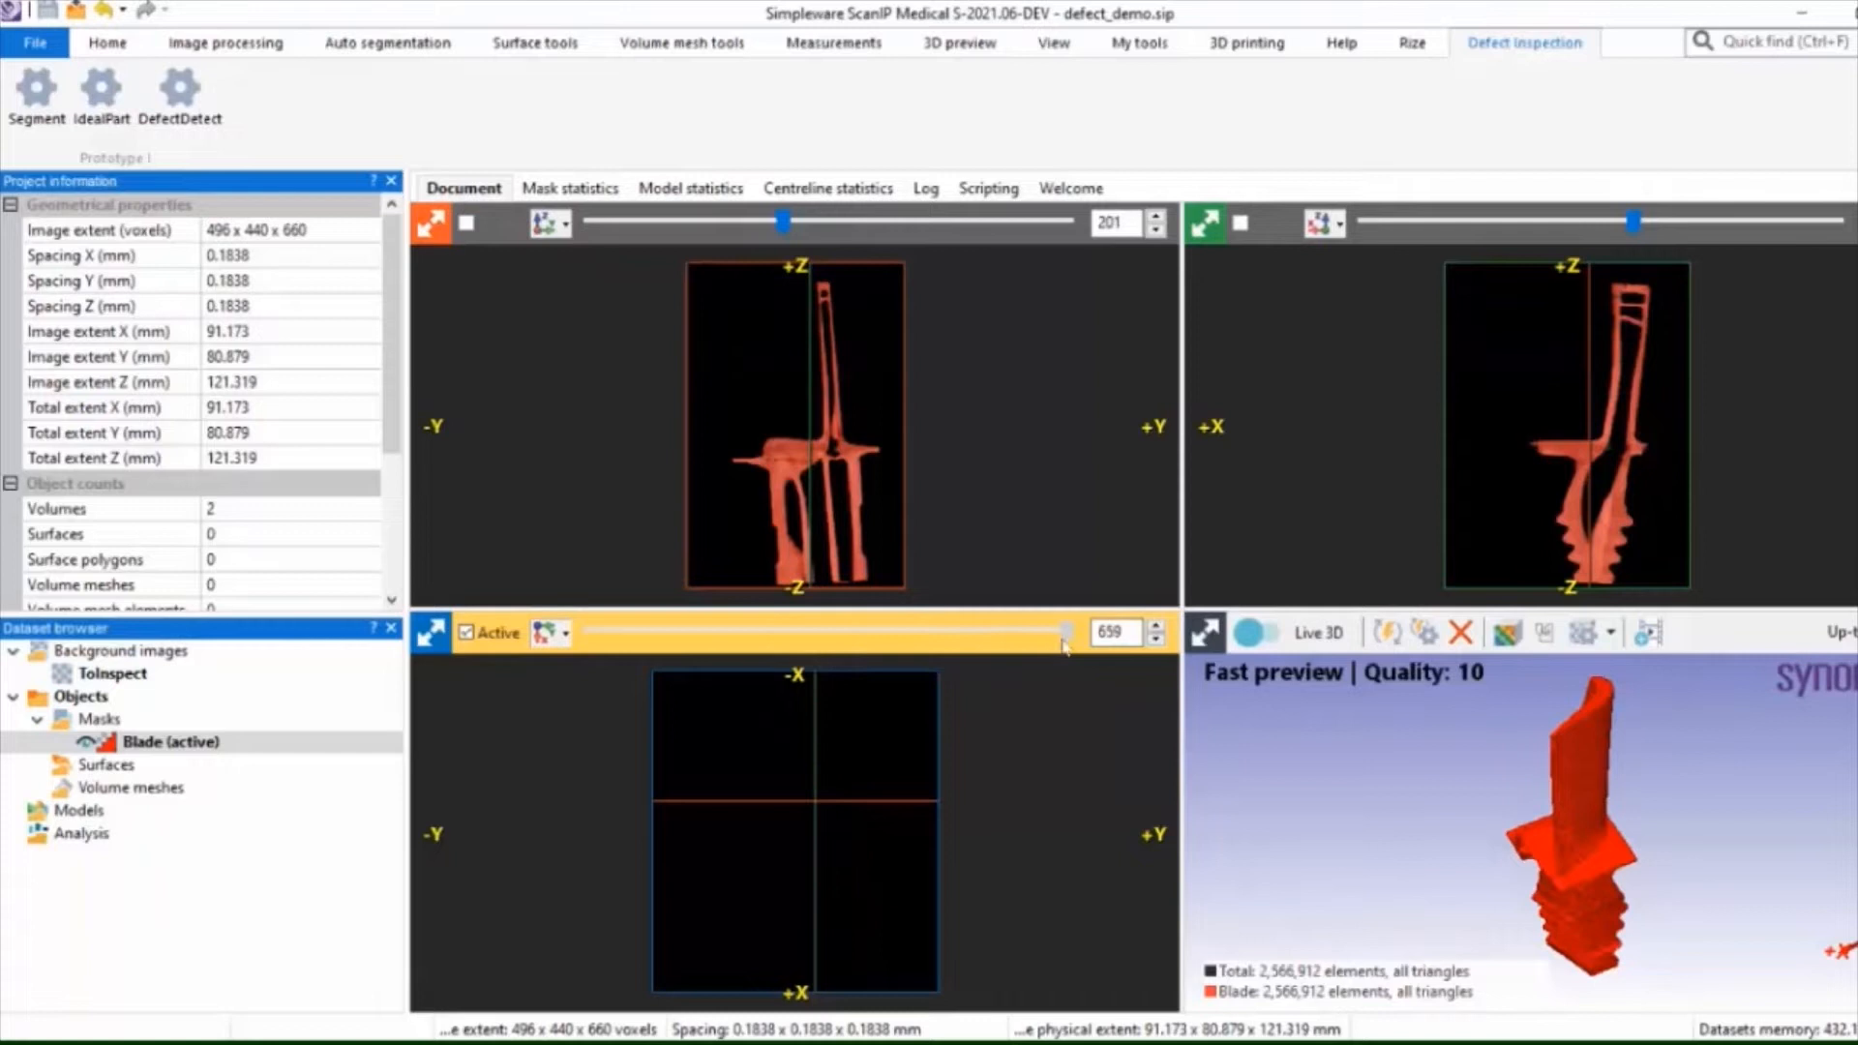
{"action": "left_click_drag", "start_coordinate": [1061, 630], "coordinate": [741, 631]}
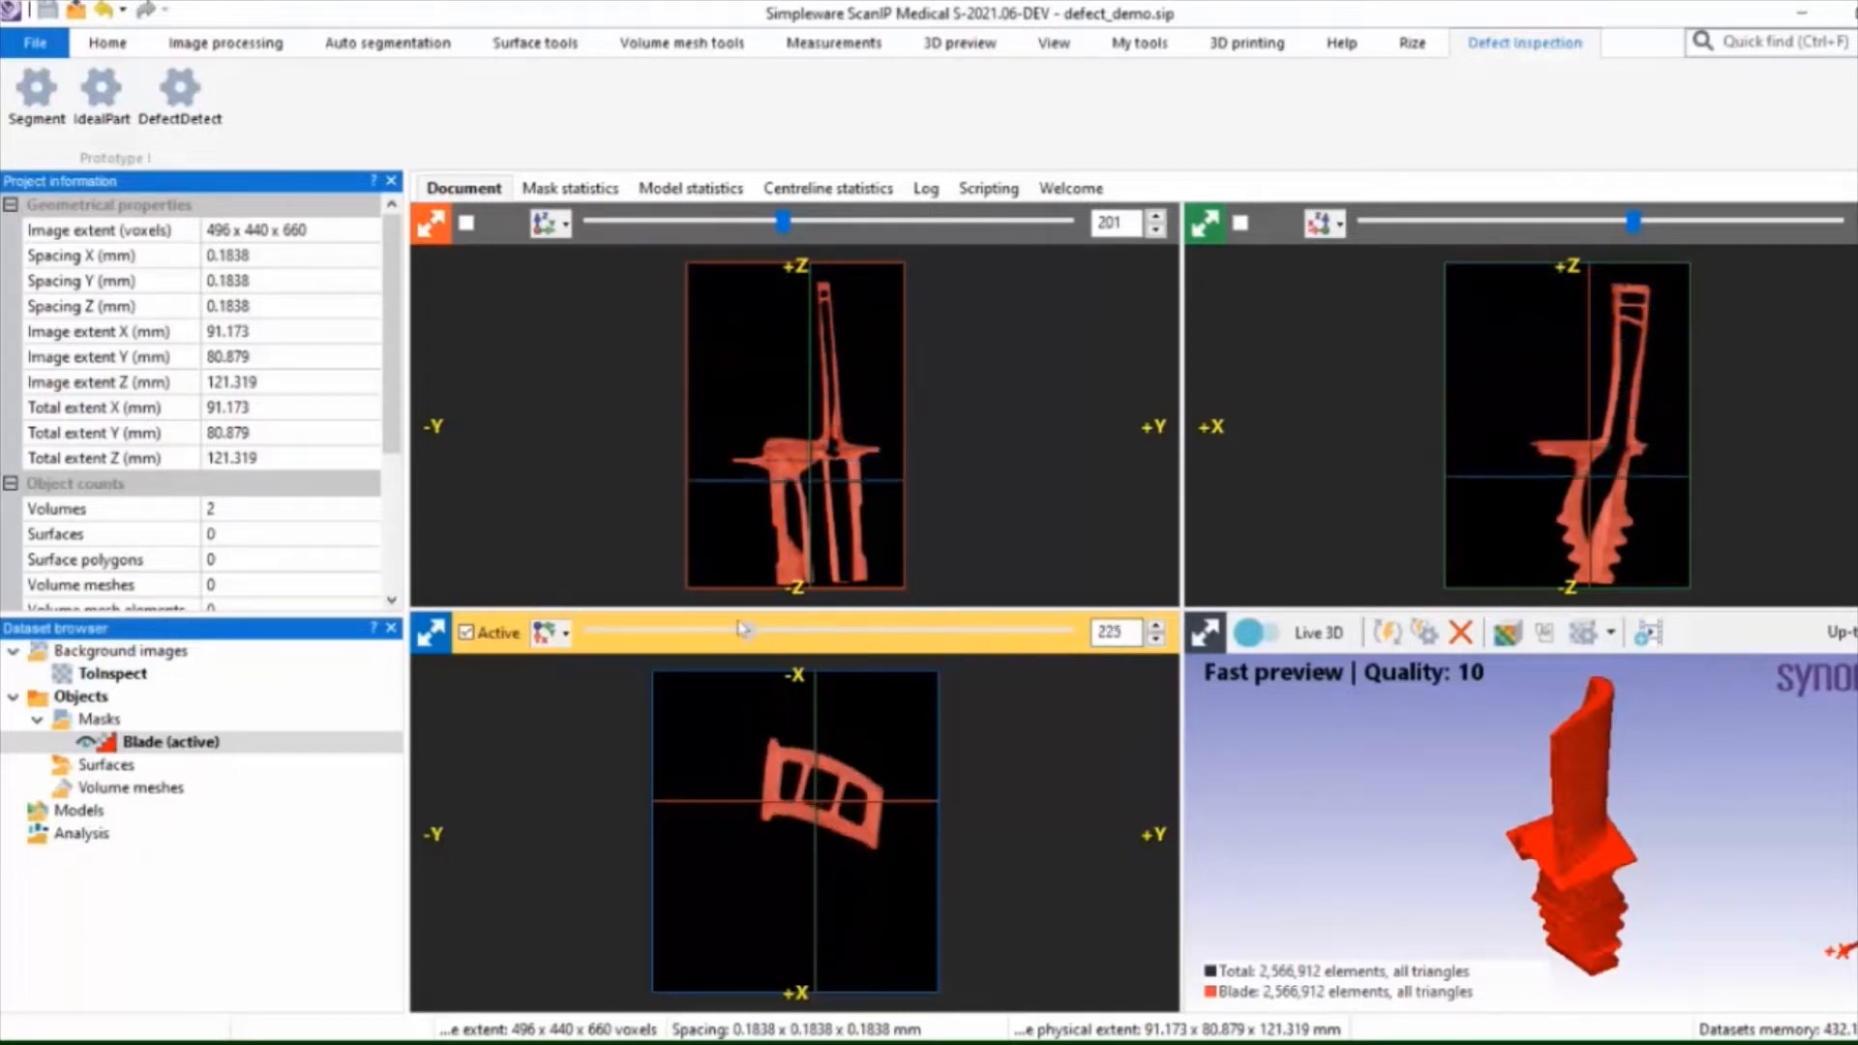
{"action": "left_click_drag", "start_coordinate": [743, 631], "coordinate": [589, 631]}
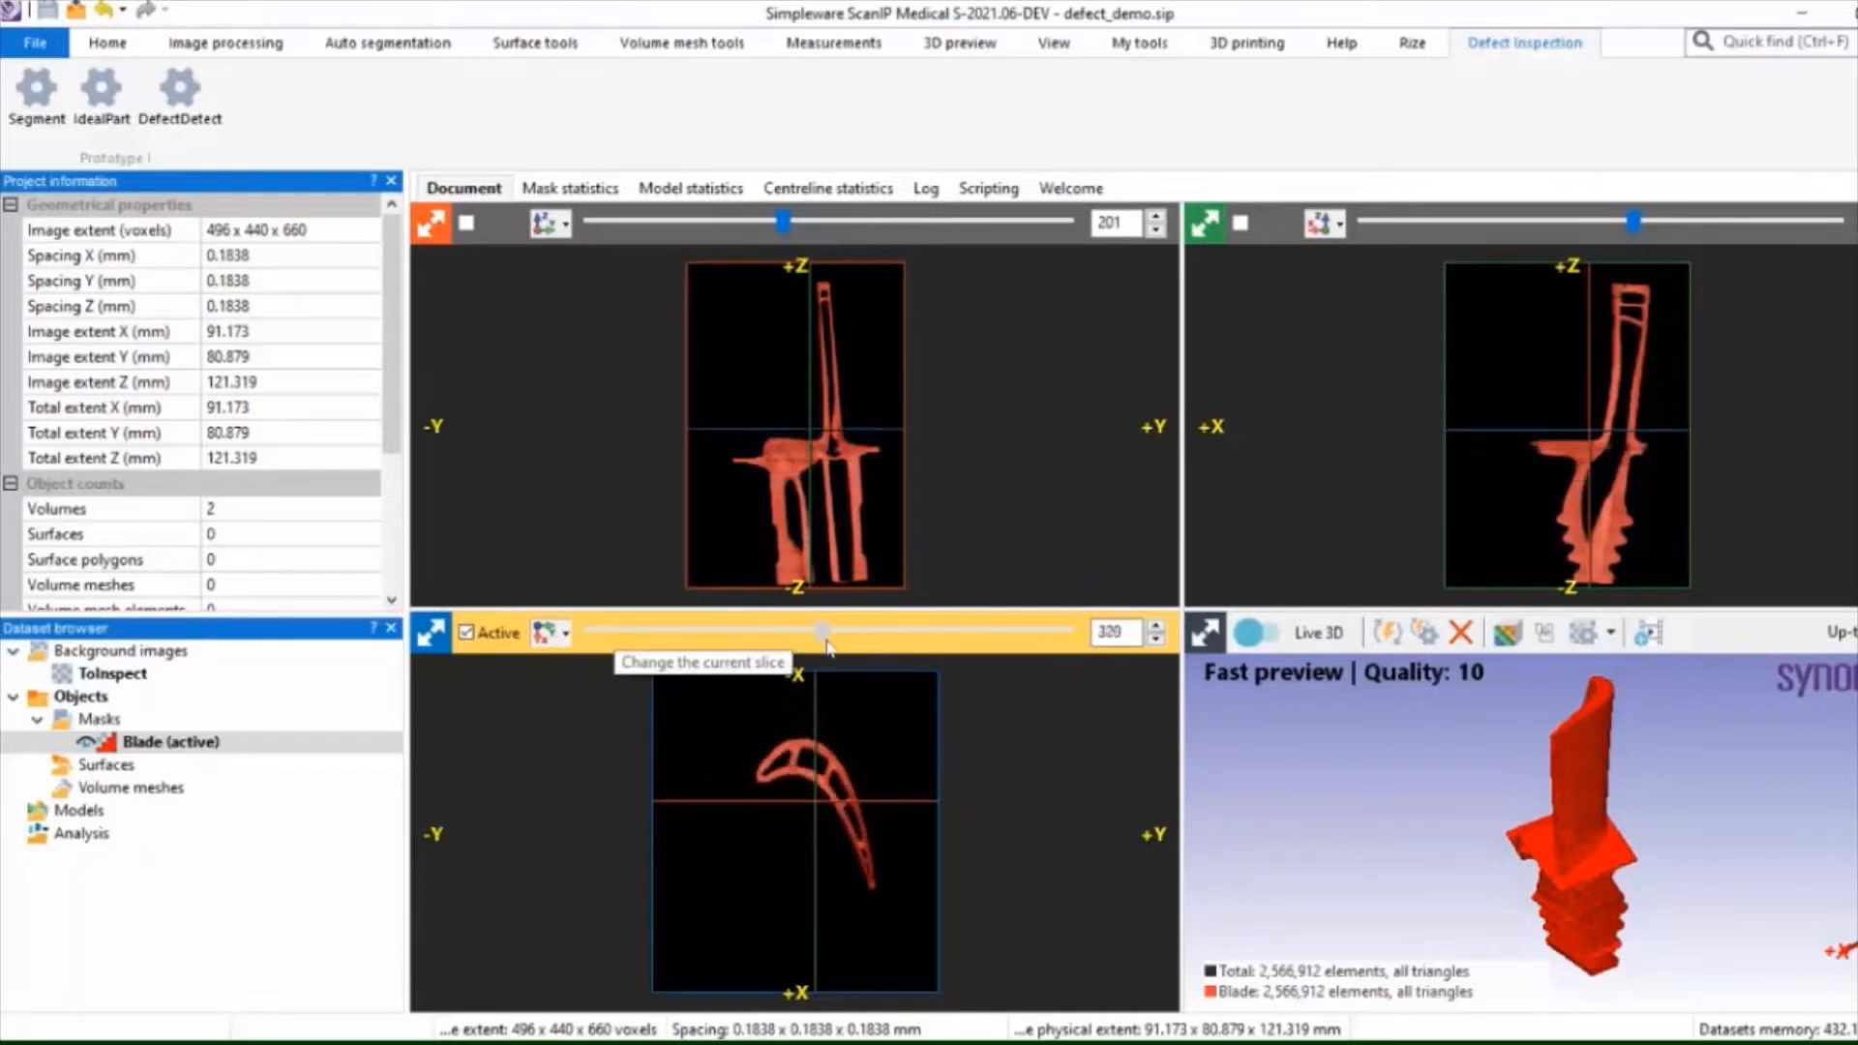
{"action": "left_click_drag", "start_coordinate": [825, 633], "coordinate": [853, 633]}
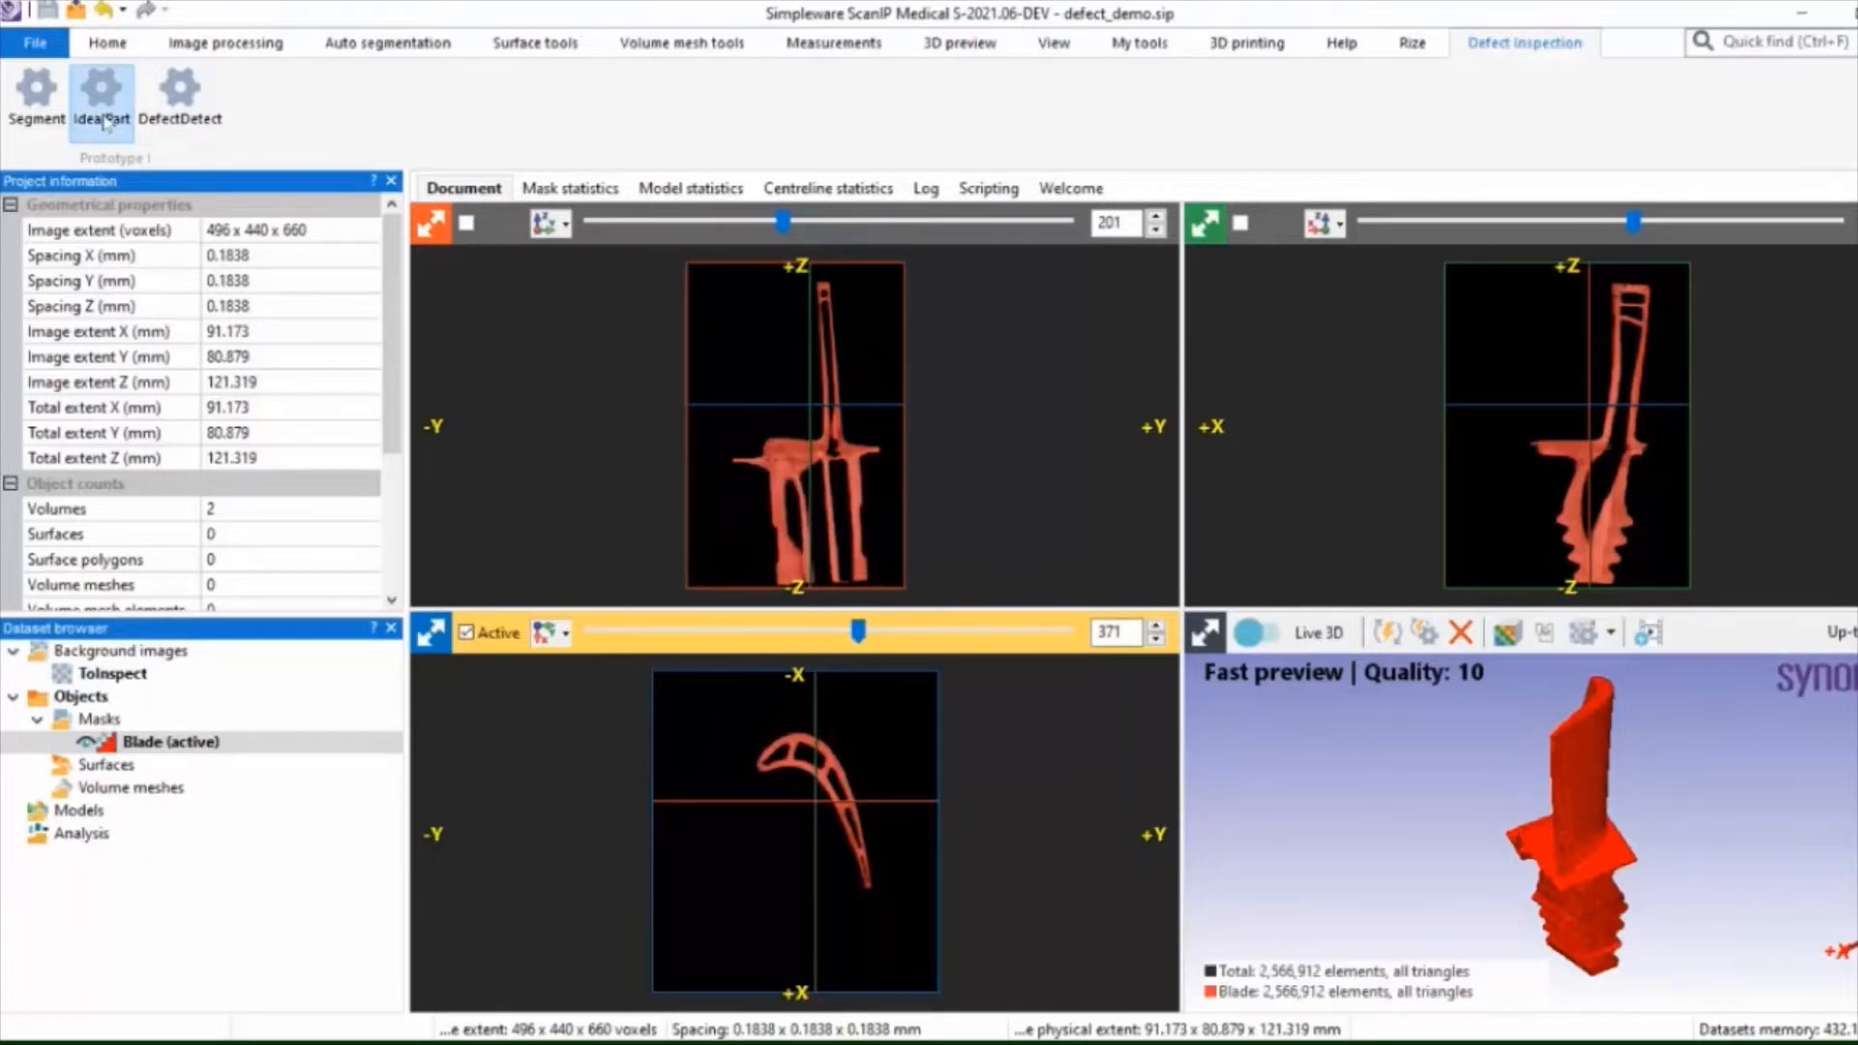
Add the IdealPart reference surface and start DefectDetect to compare the blade against it.
{"action": "left_click", "coordinate": [102, 95]}
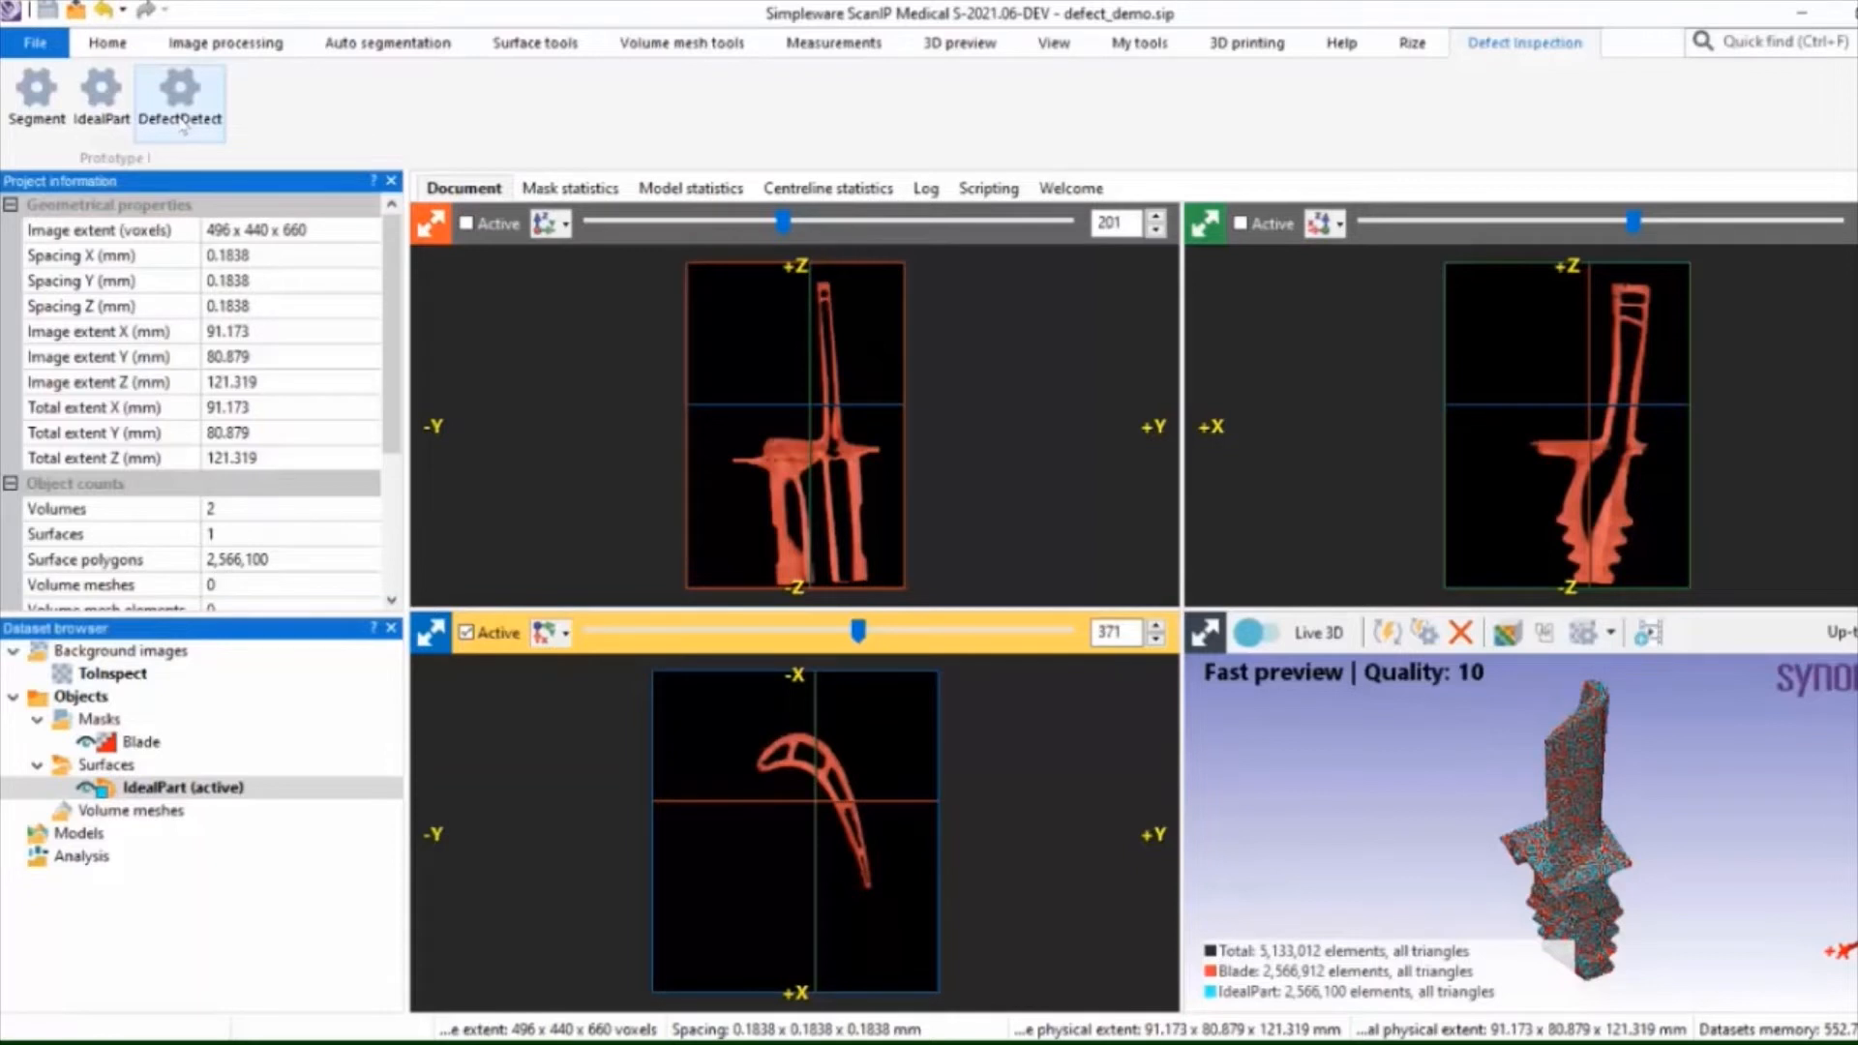
{"action": "left_click", "coordinate": [180, 94]}
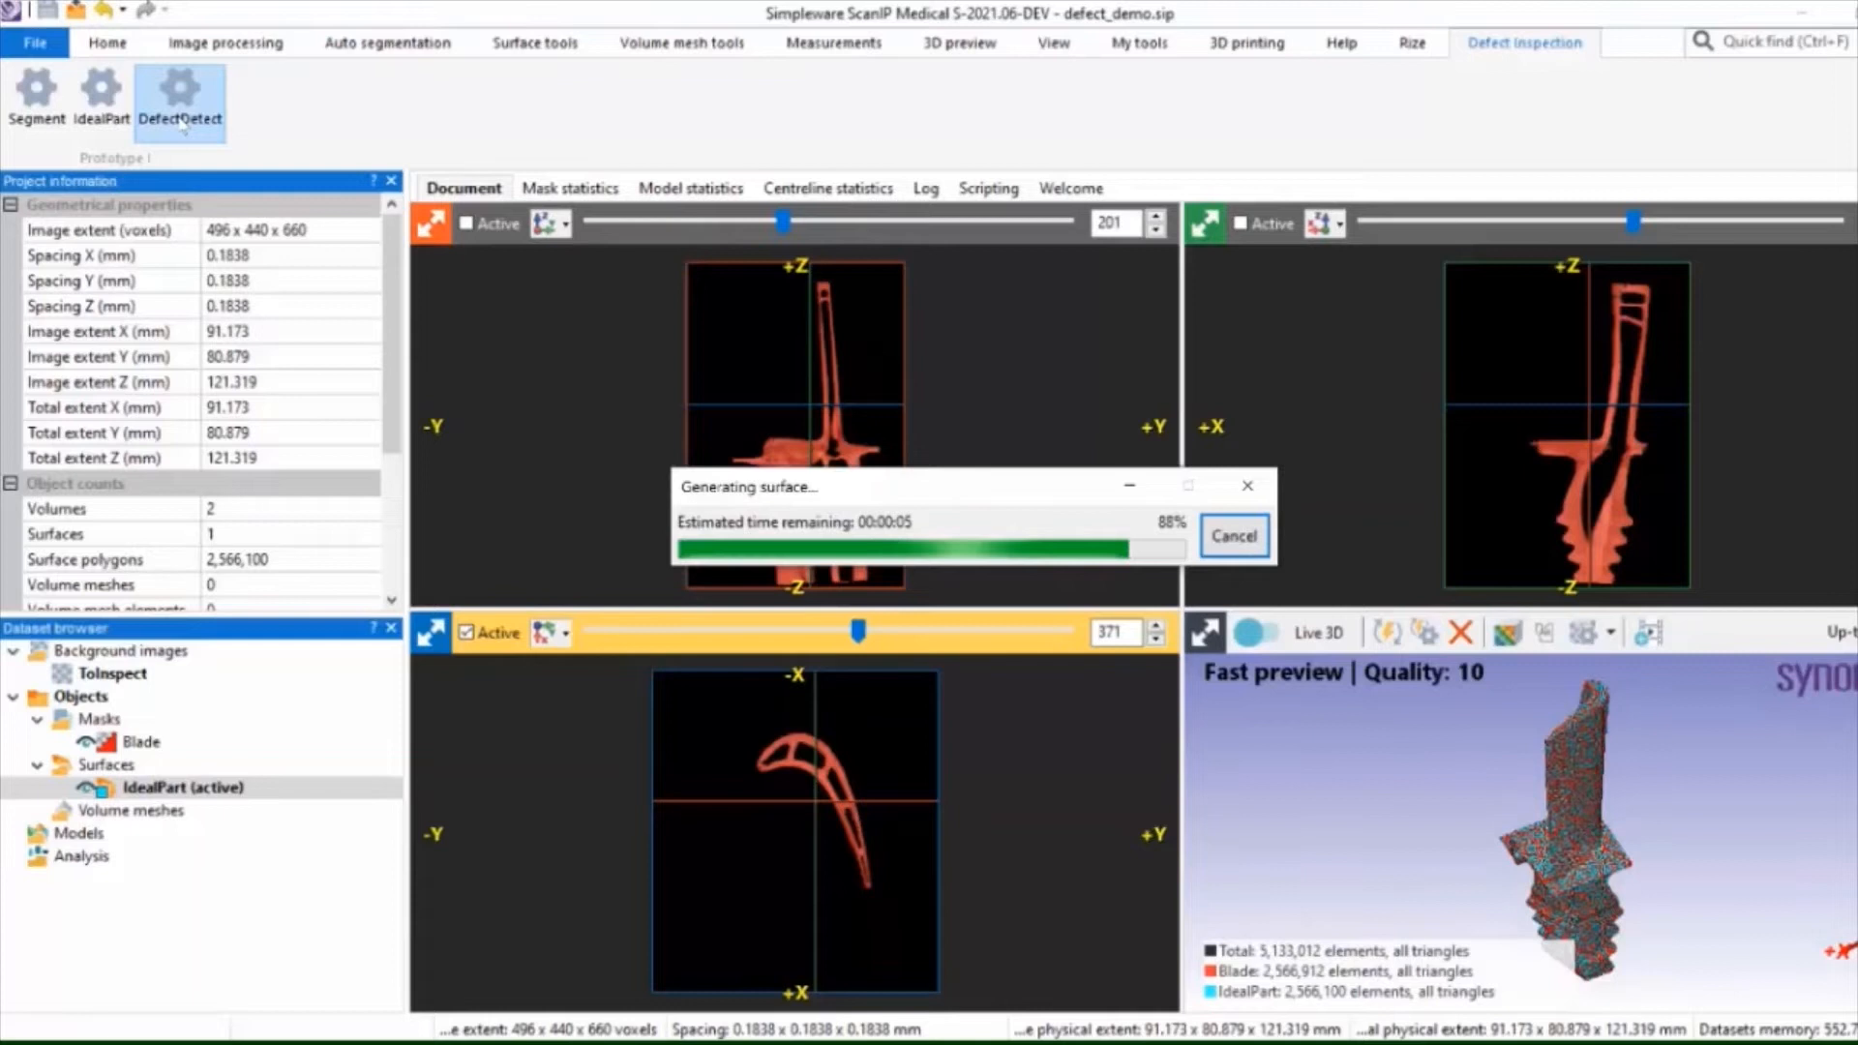
Make the Blade (from mesh) surface semi-transparent over IdealPart and bring up the deviation analysis options.
{"action": "left_click", "coordinate": [180, 100]}
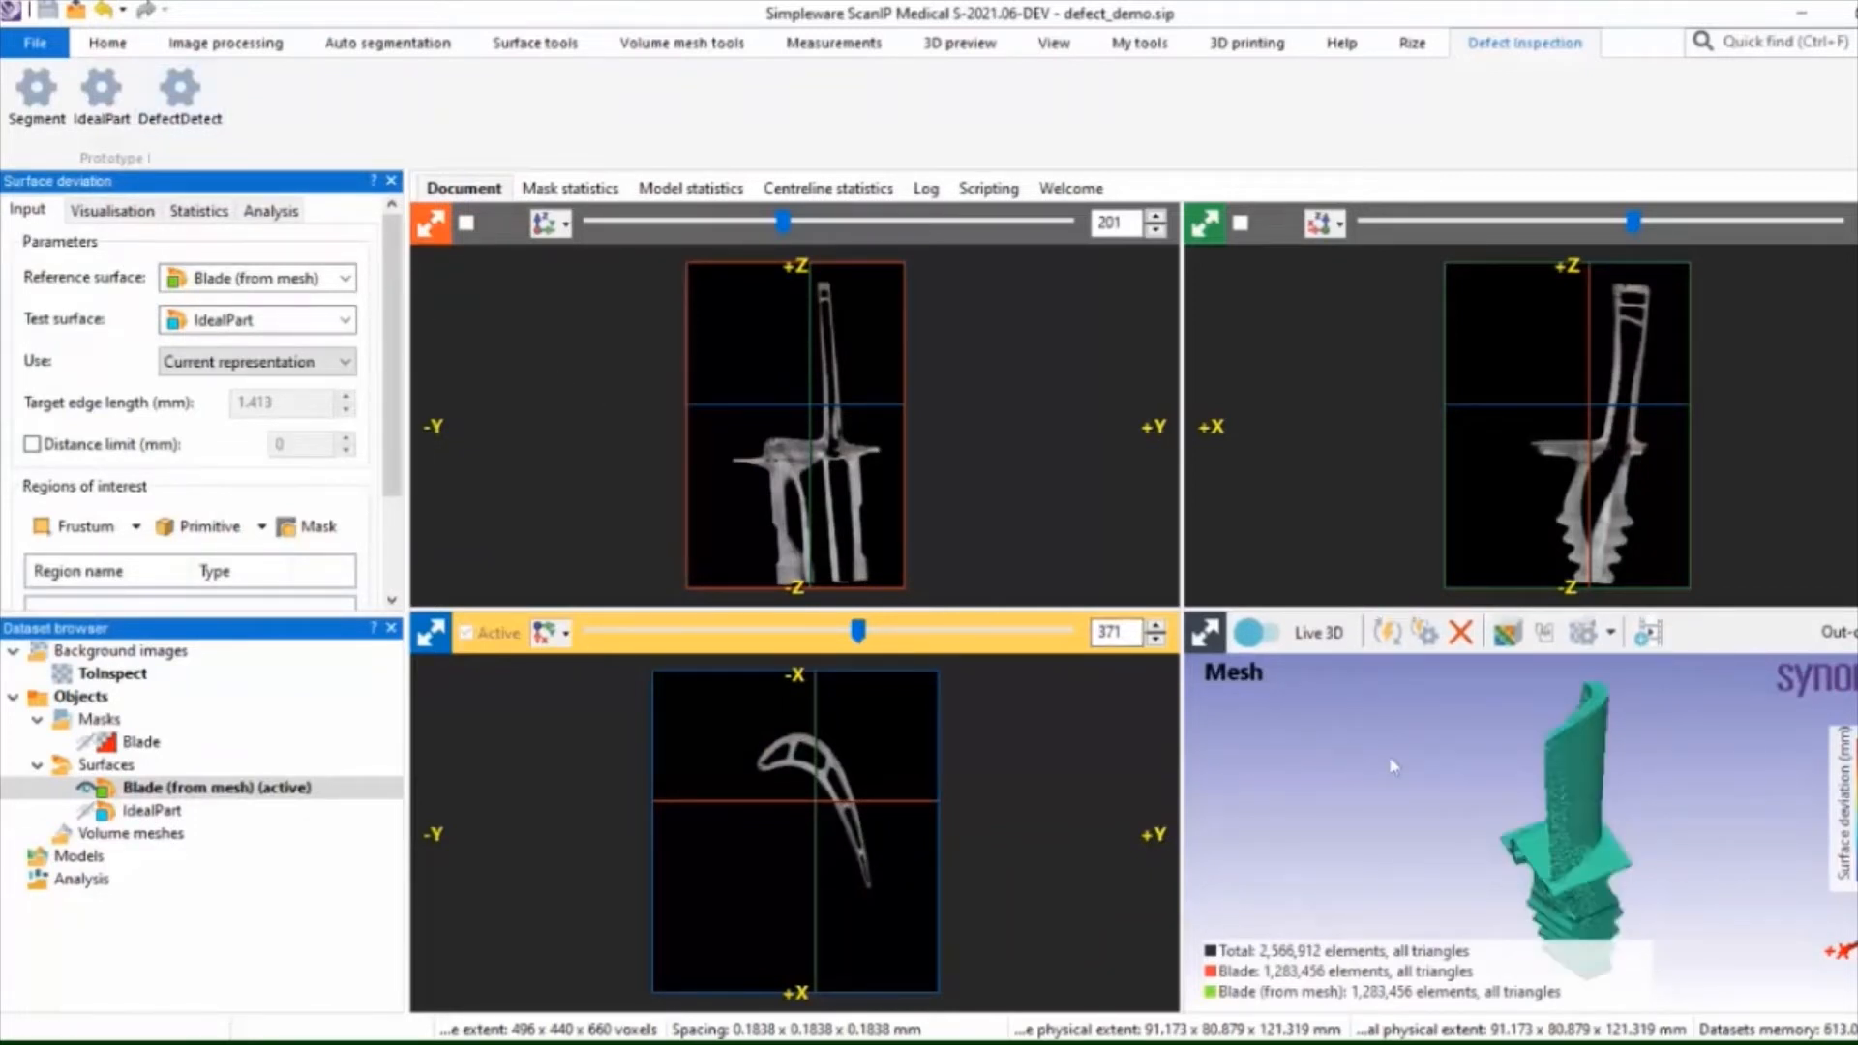
{"action": "right_click", "coordinate": [1391, 767]}
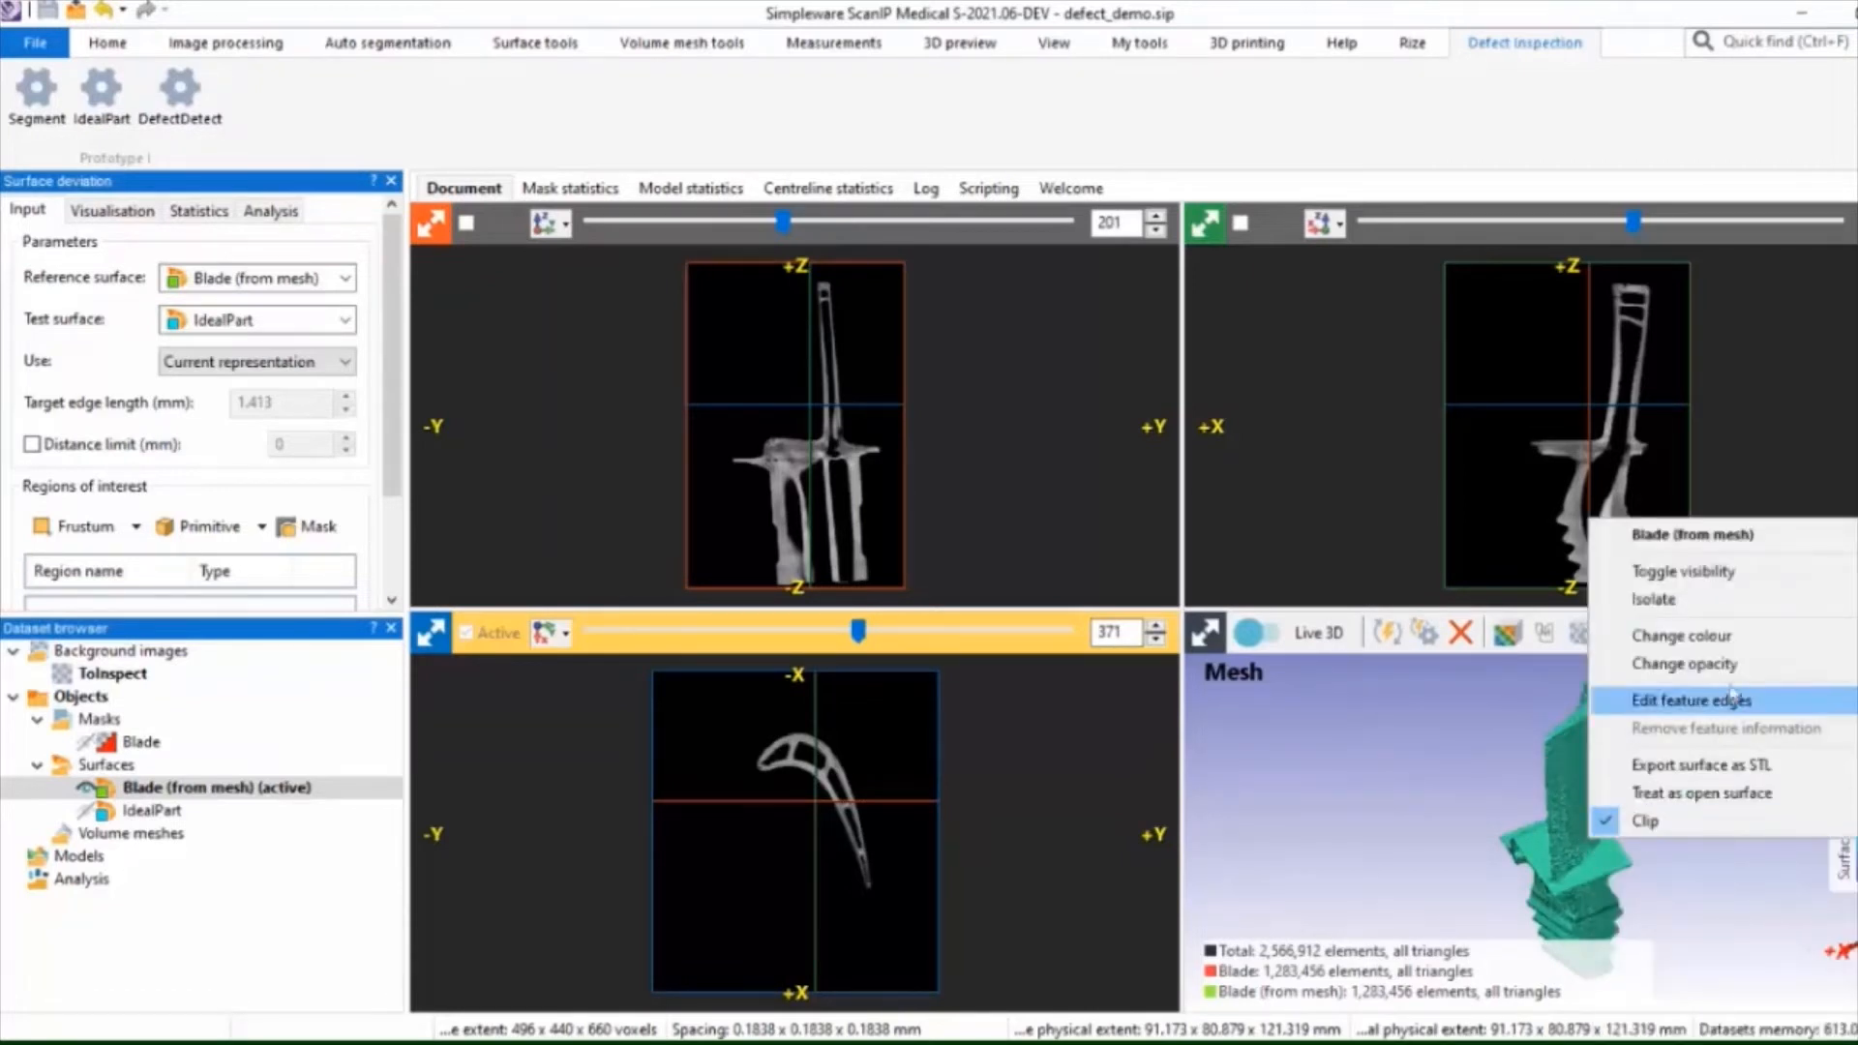
{"action": "left_click", "coordinate": [1682, 664]}
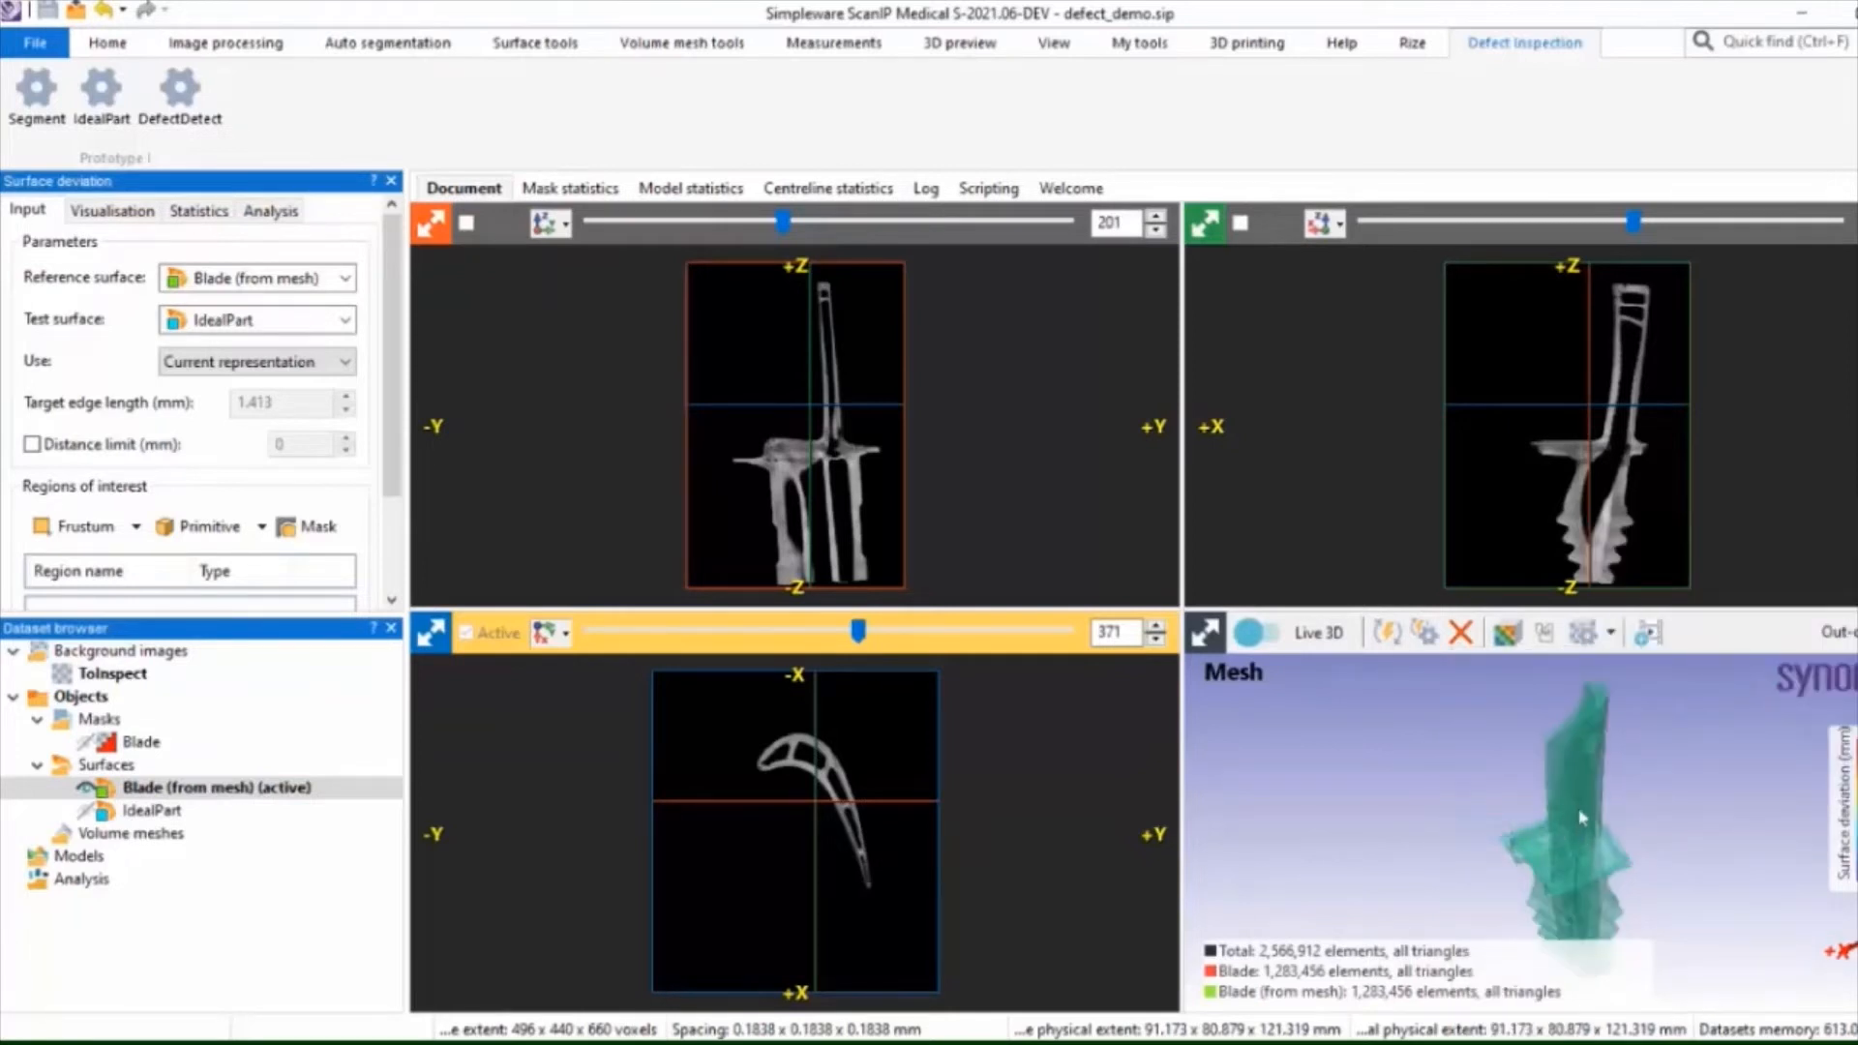
{"action": "right_click", "coordinate": [1540, 817]}
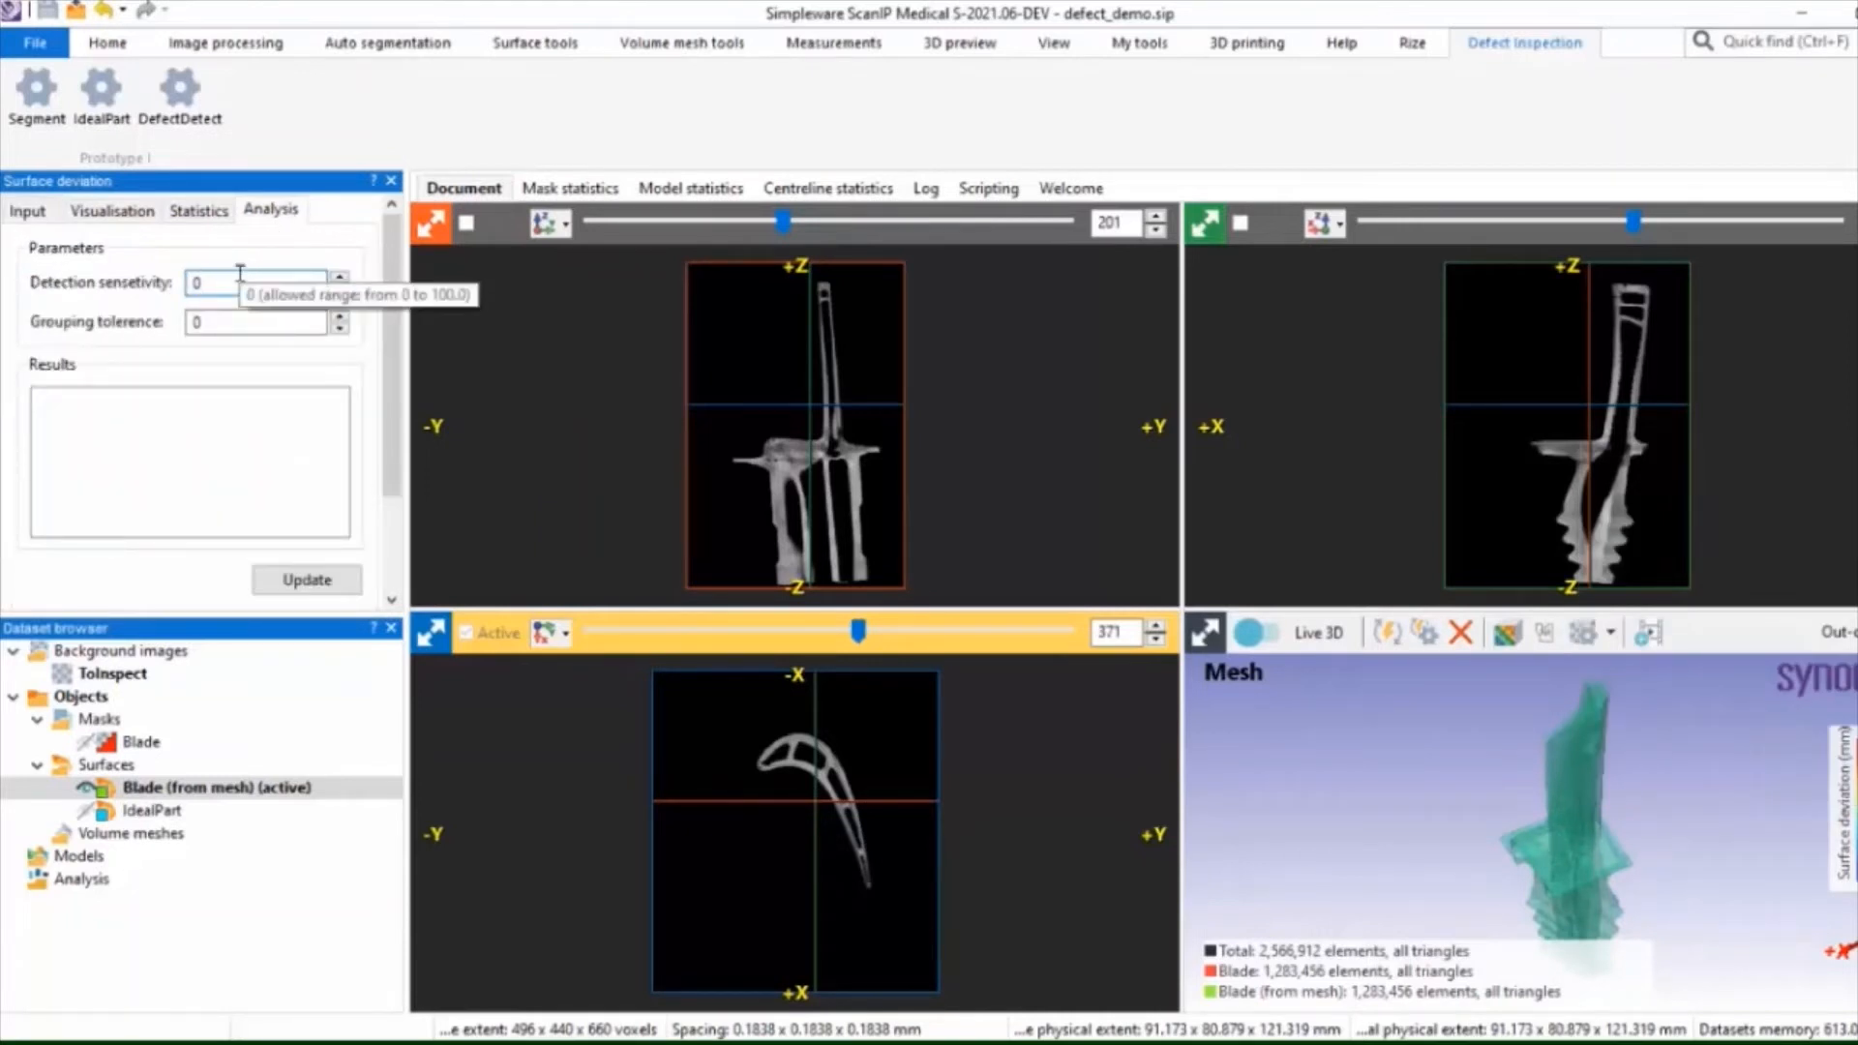
Detect defects with sensitivity 0.6 and grouping tolerance 5, listing two deviation areas.
{"action": "type", "text": "0.6"}
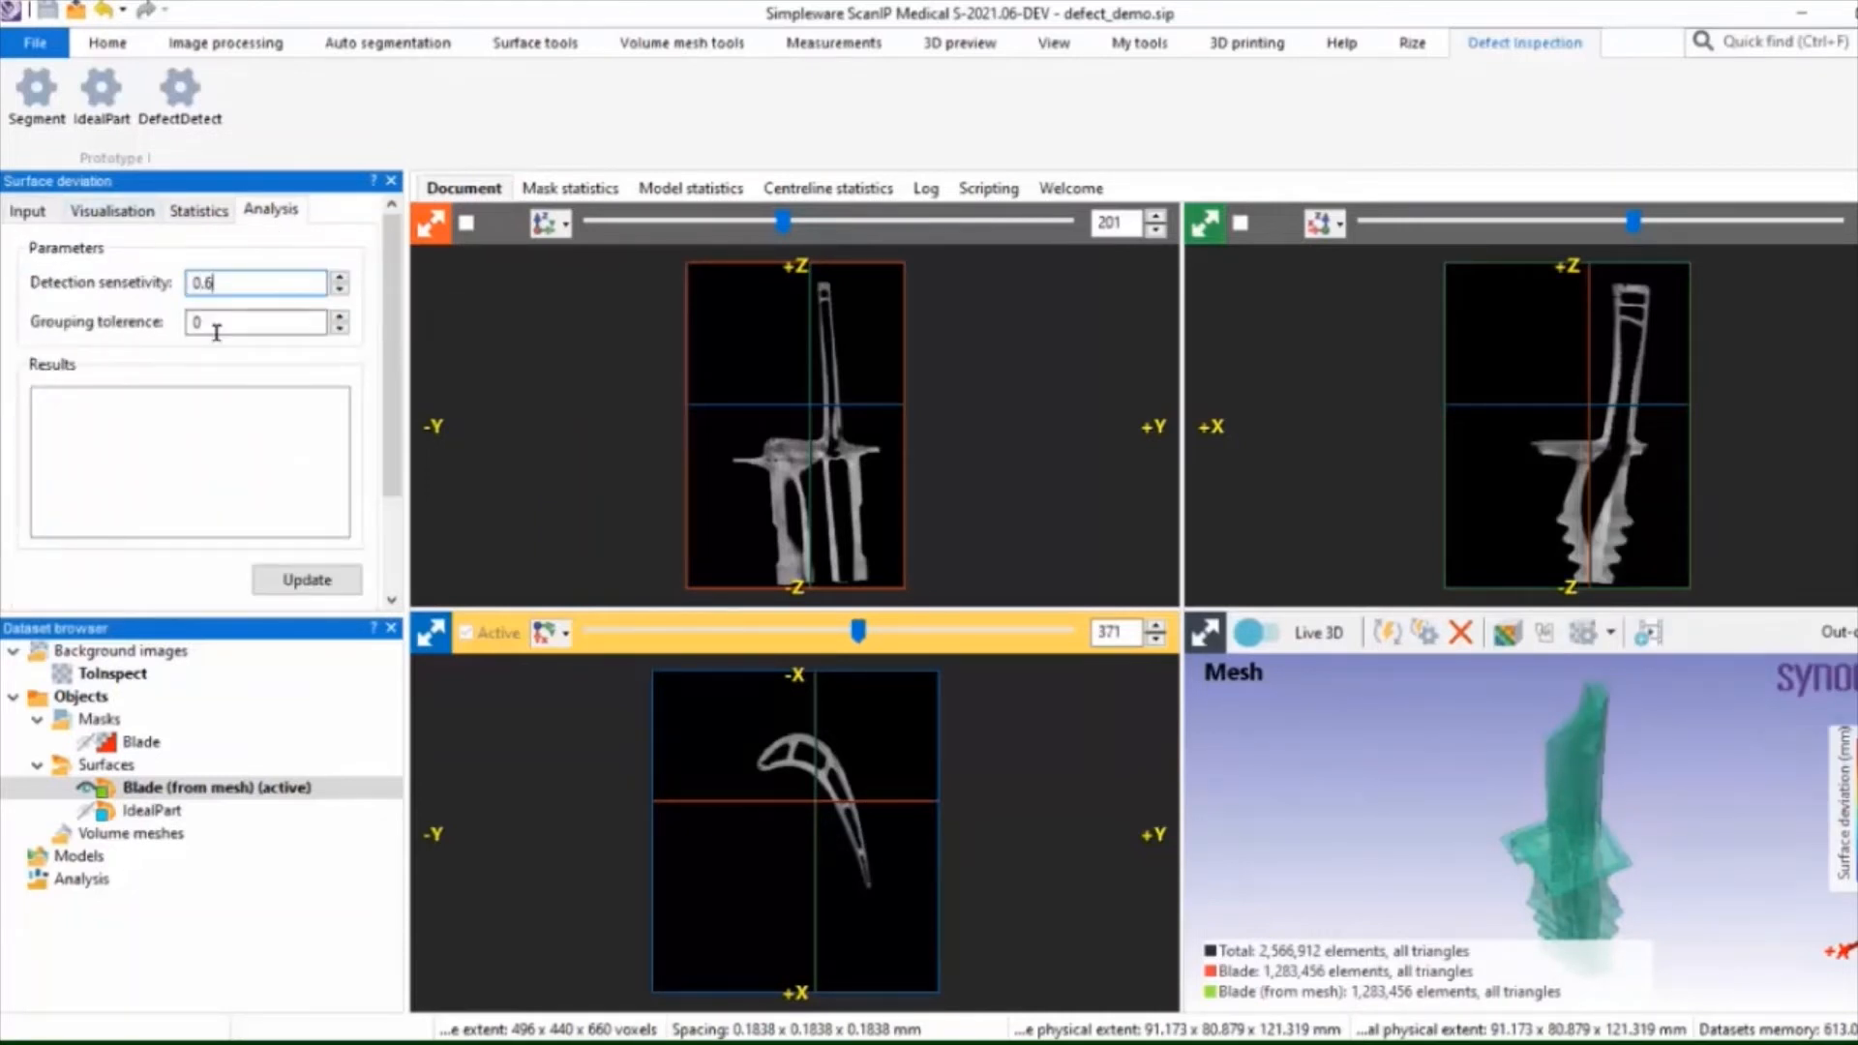
{"action": "type", "text": "5"}
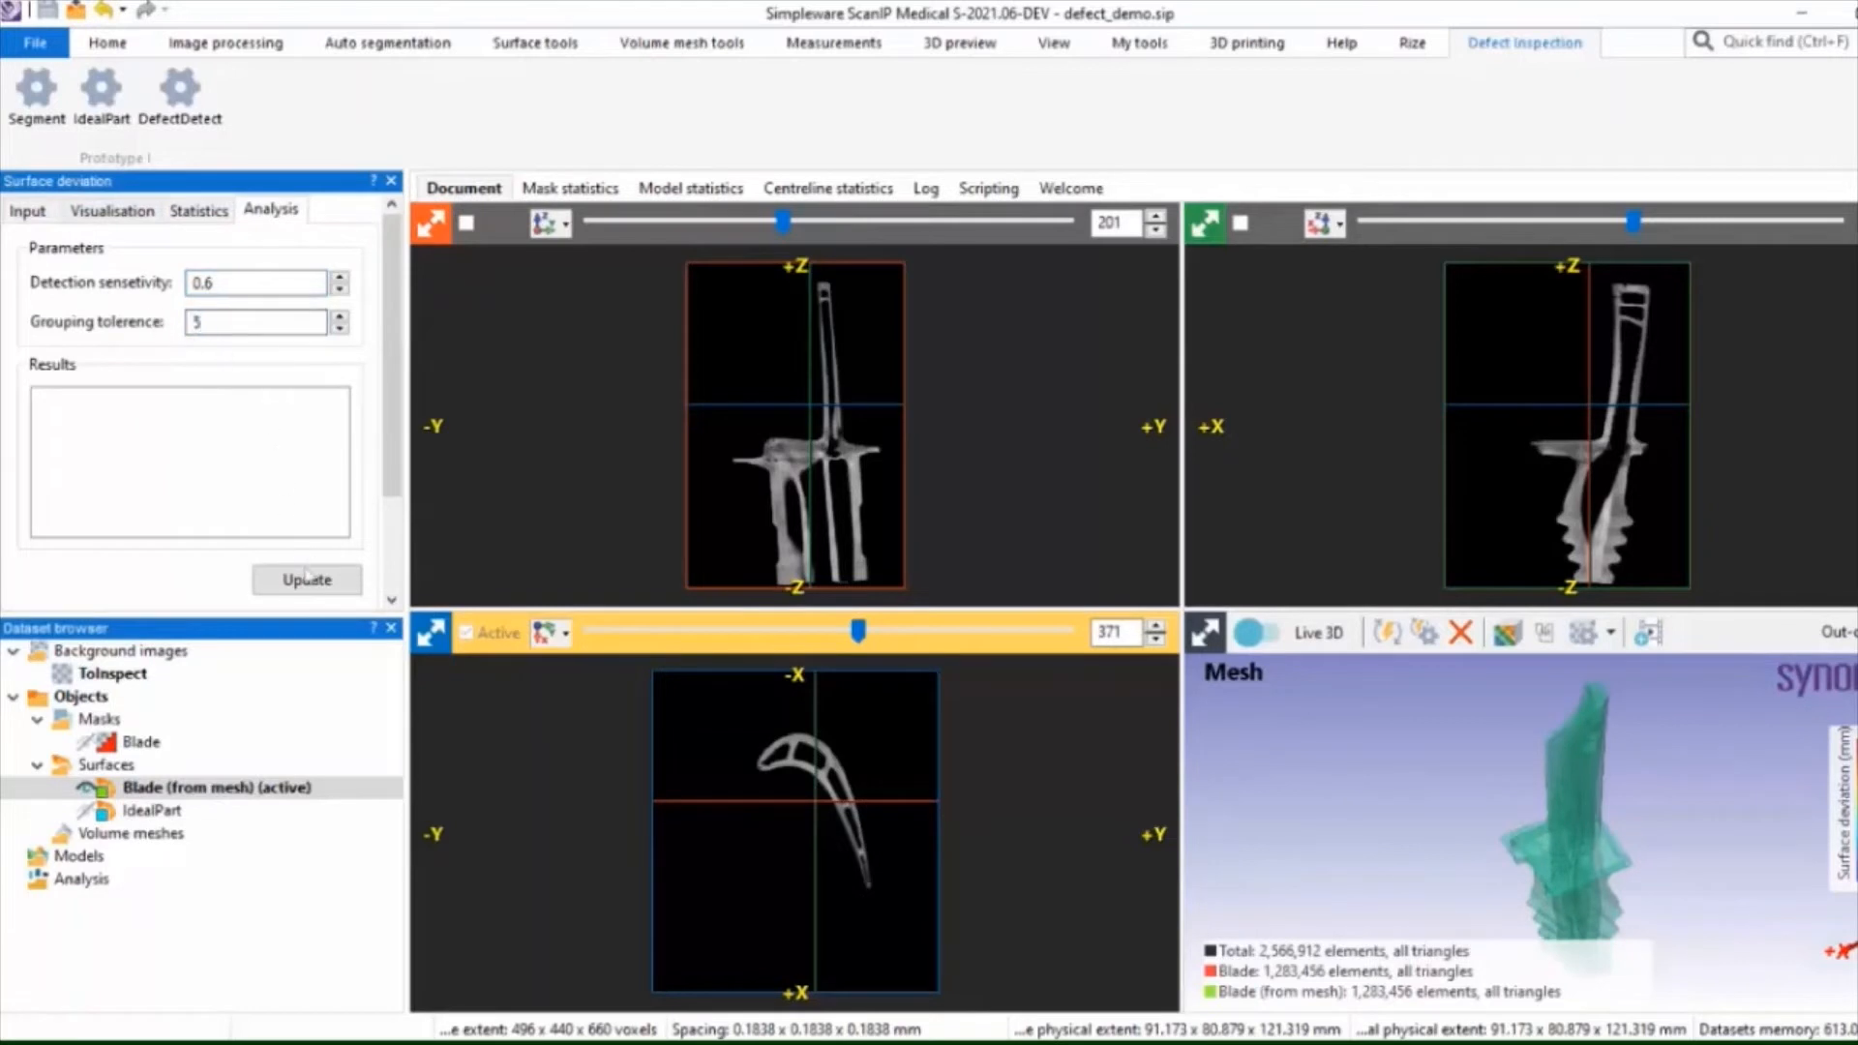
{"action": "left_click", "coordinate": [306, 579]}
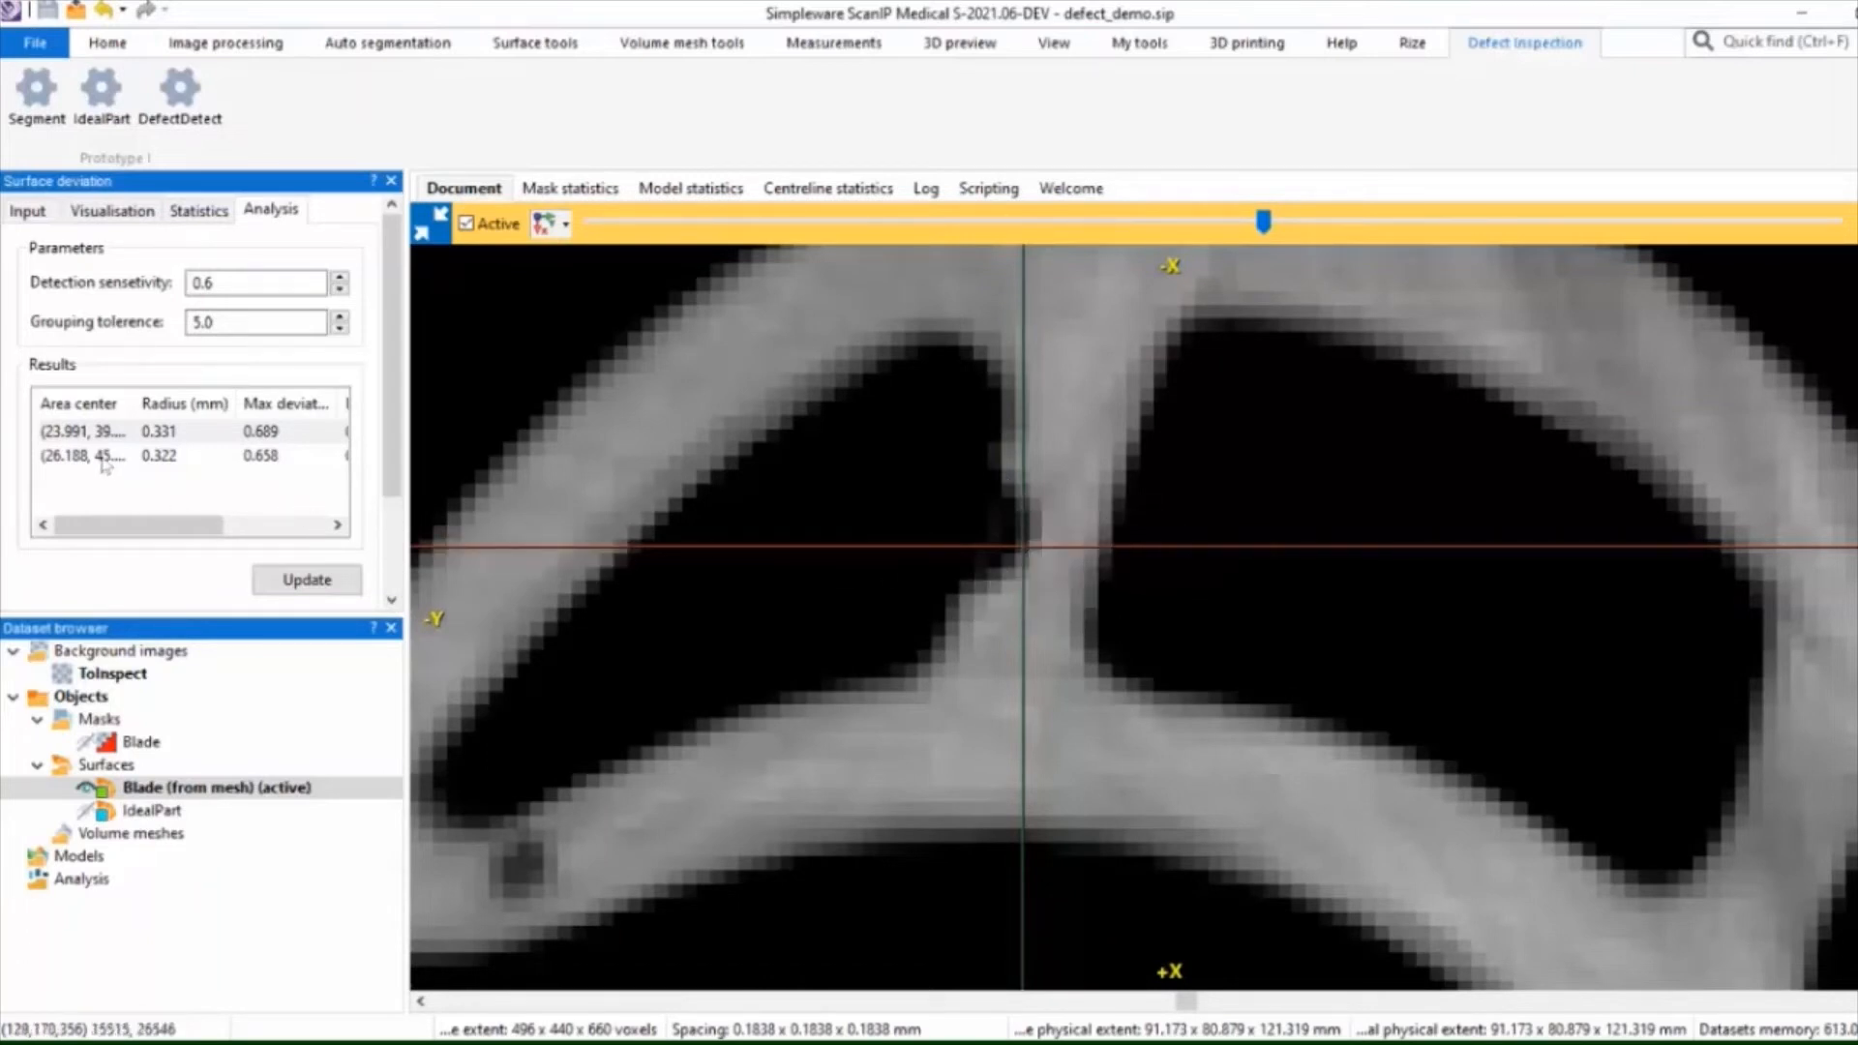
Jump the magnified slice view to the second detected defect from the Results table.
{"action": "left_click", "coordinate": [81, 457]}
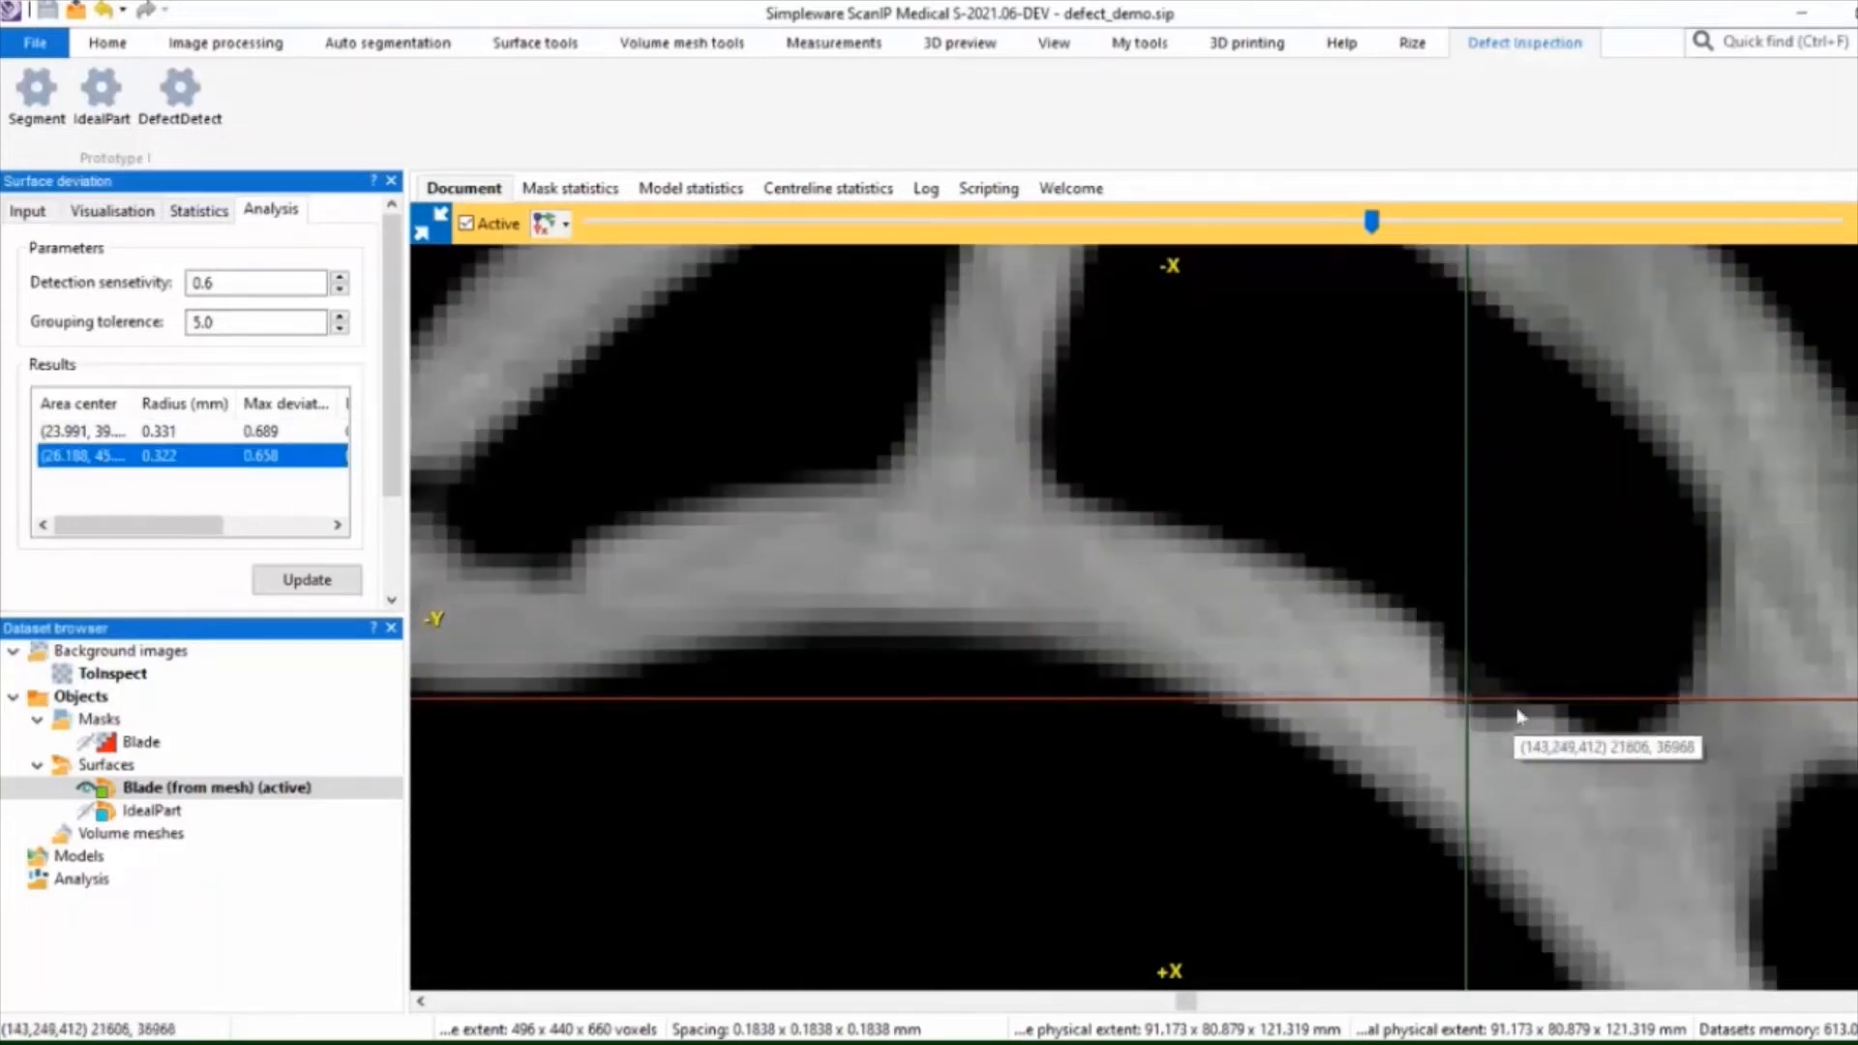
{"action": "mouse_move", "coordinate": [1527, 720]}
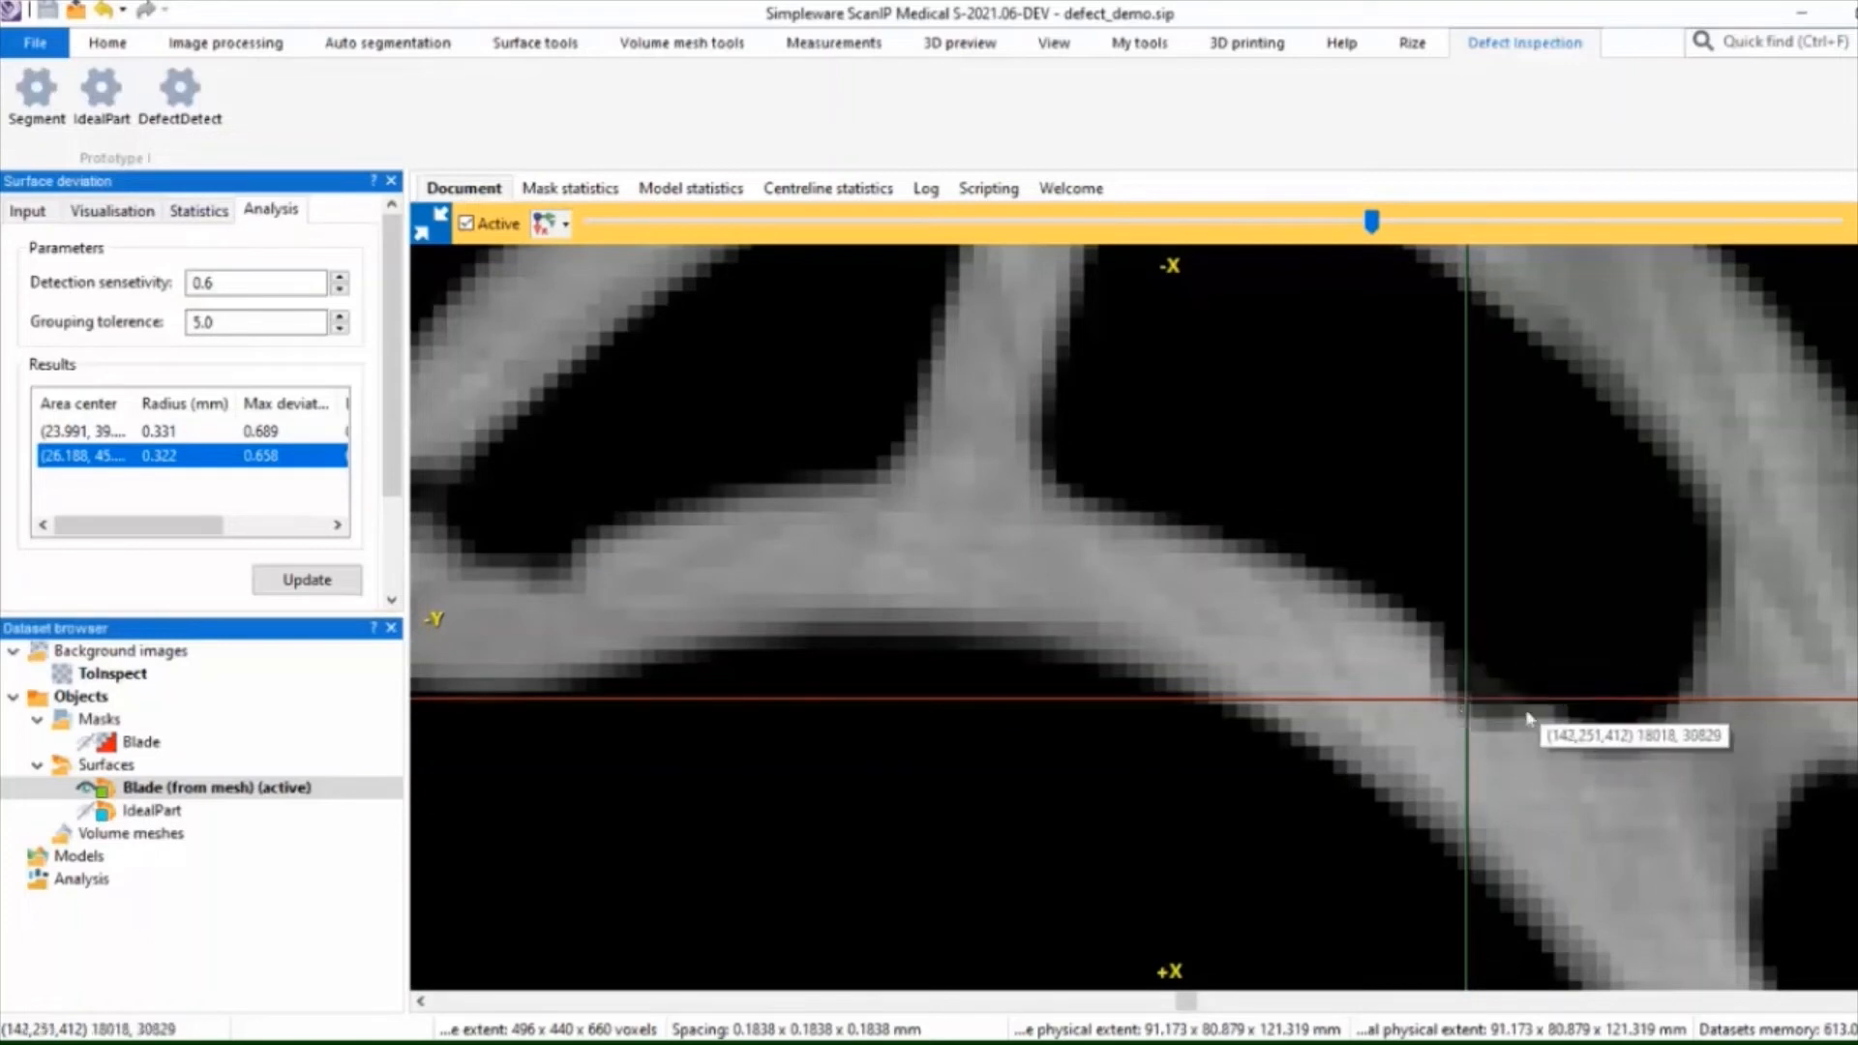
{"action": "mouse_move", "coordinate": [1227, 784]}
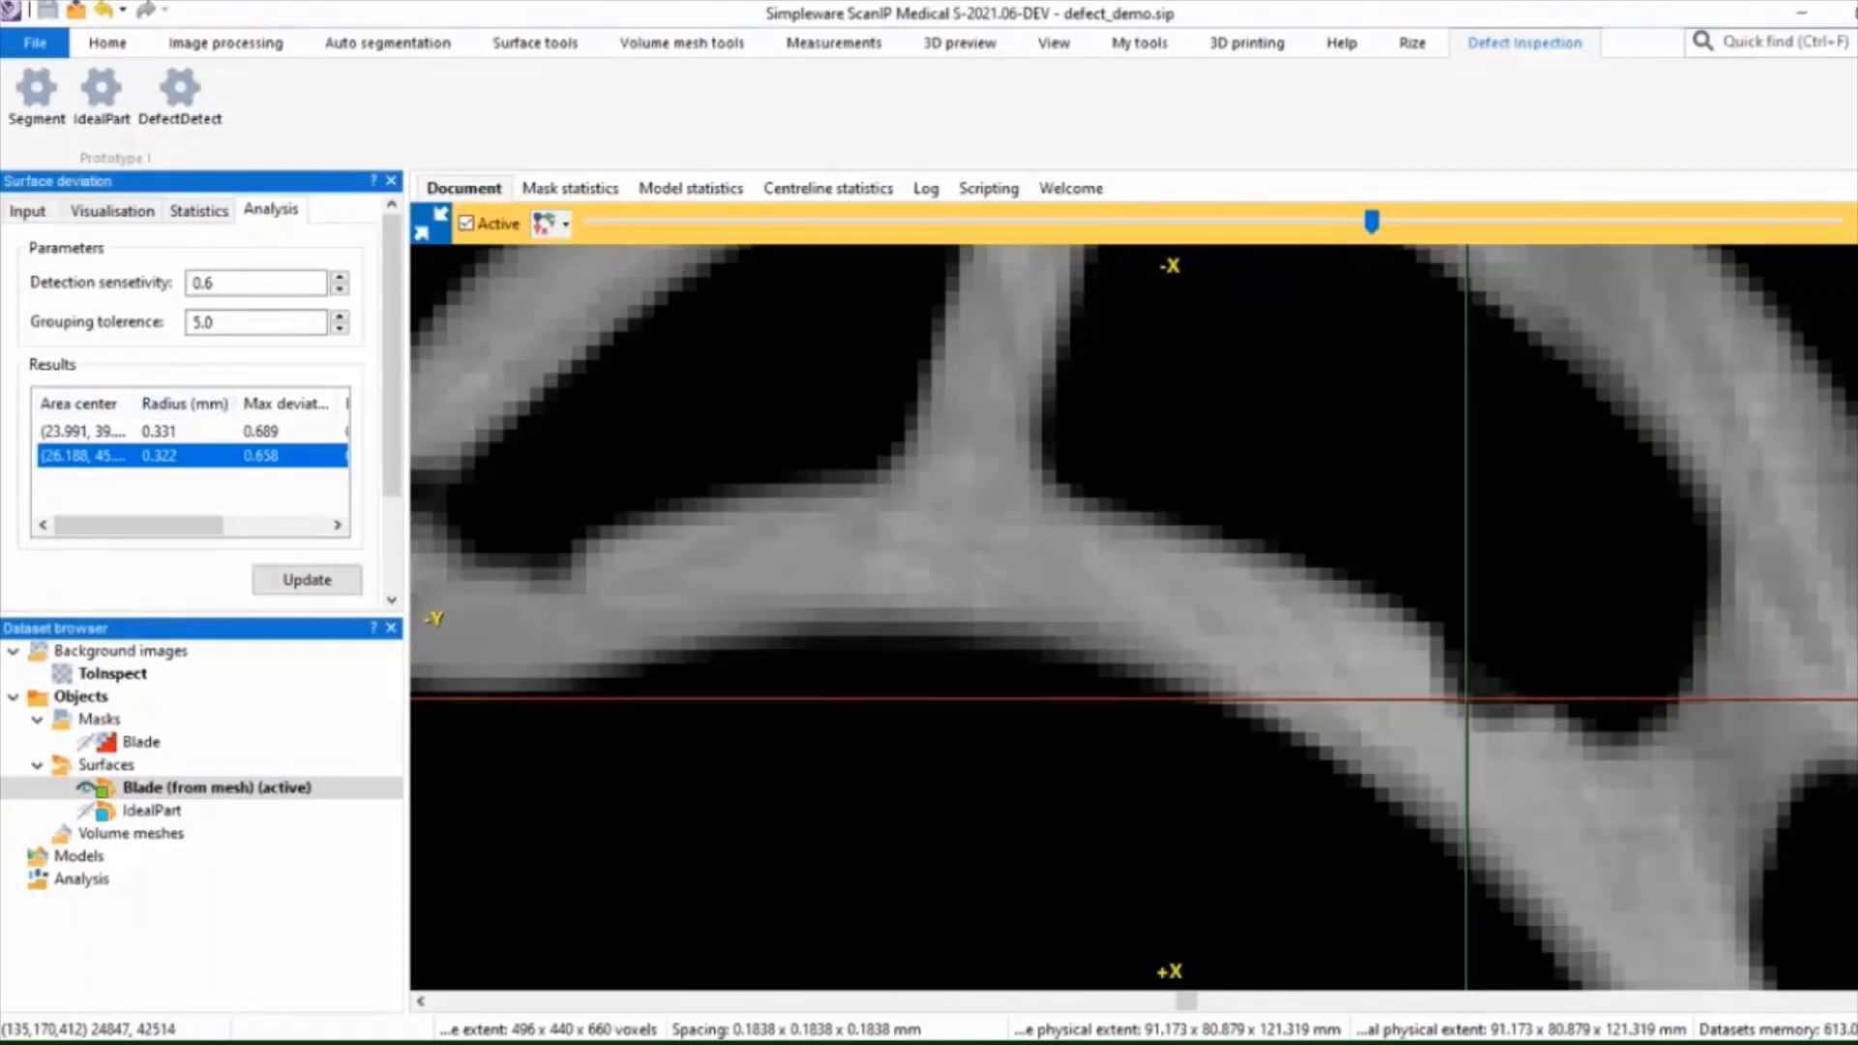
{"action": "mouse_move", "coordinate": [1047, 534]}
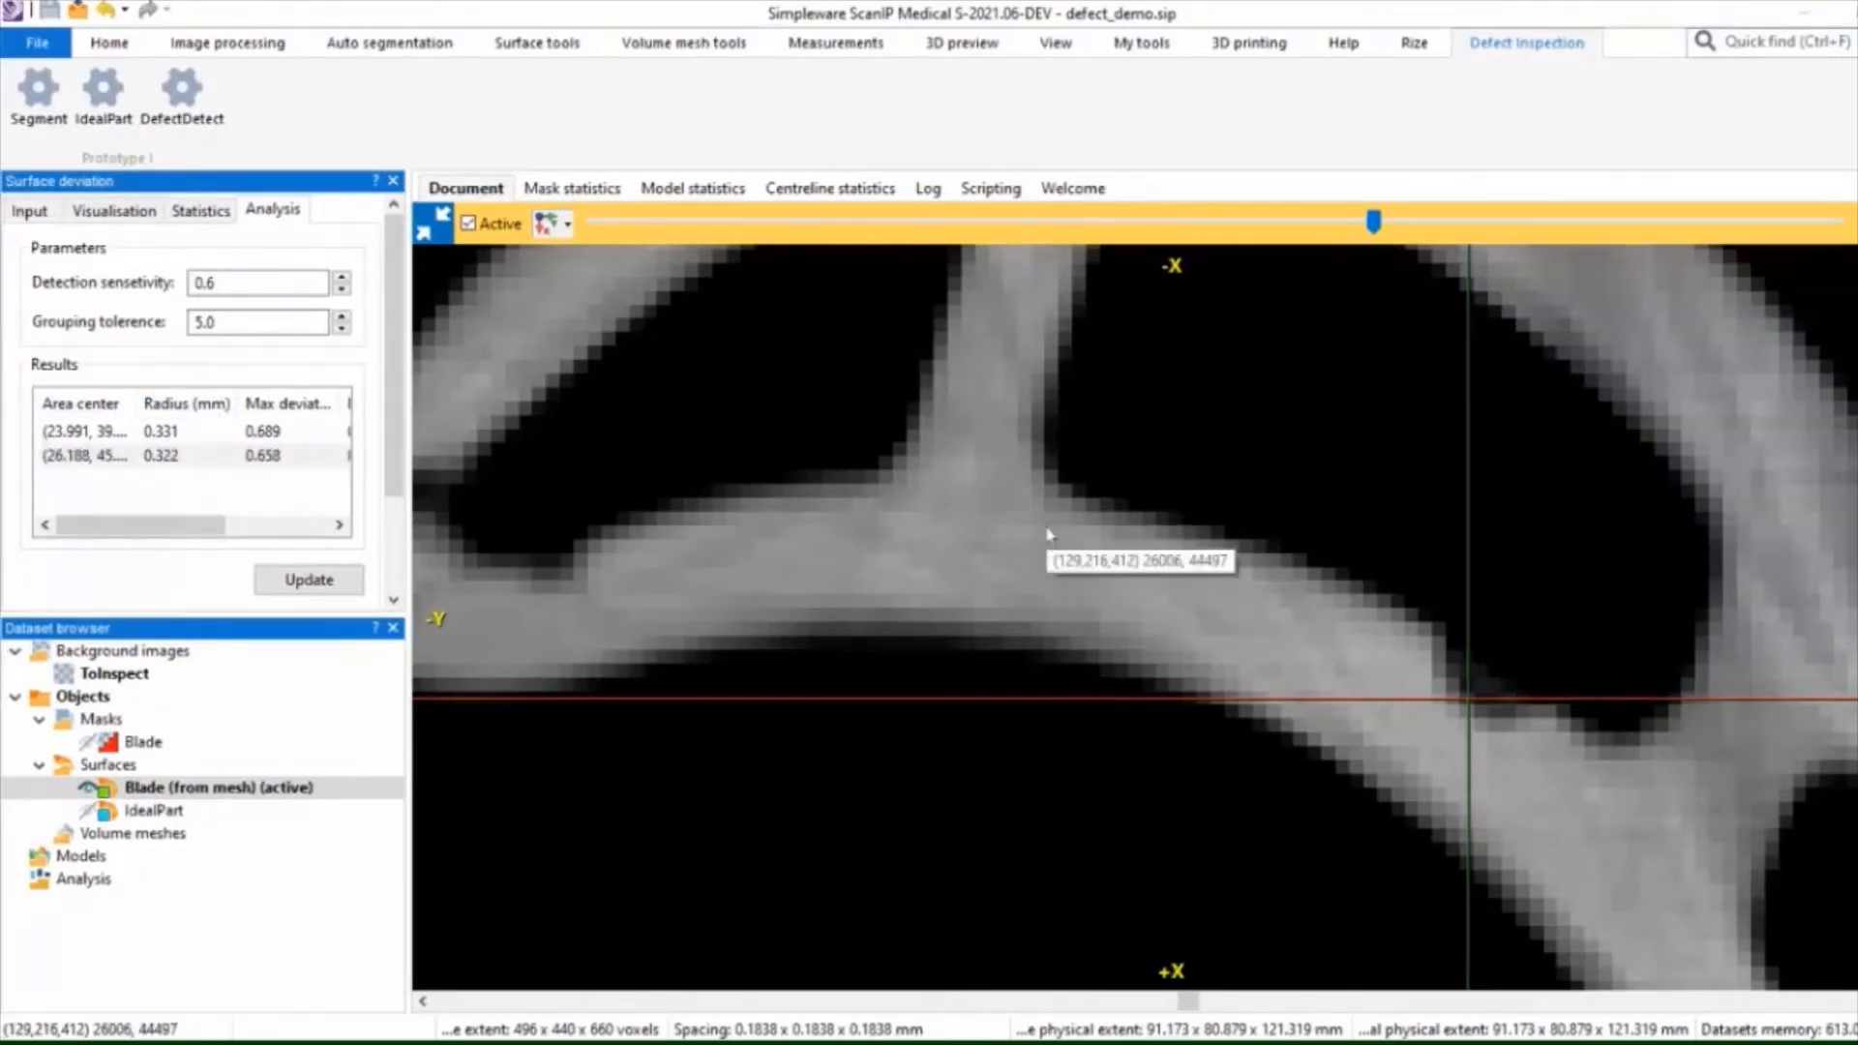
{"action": "mouse_move", "coordinate": [439, 230]}
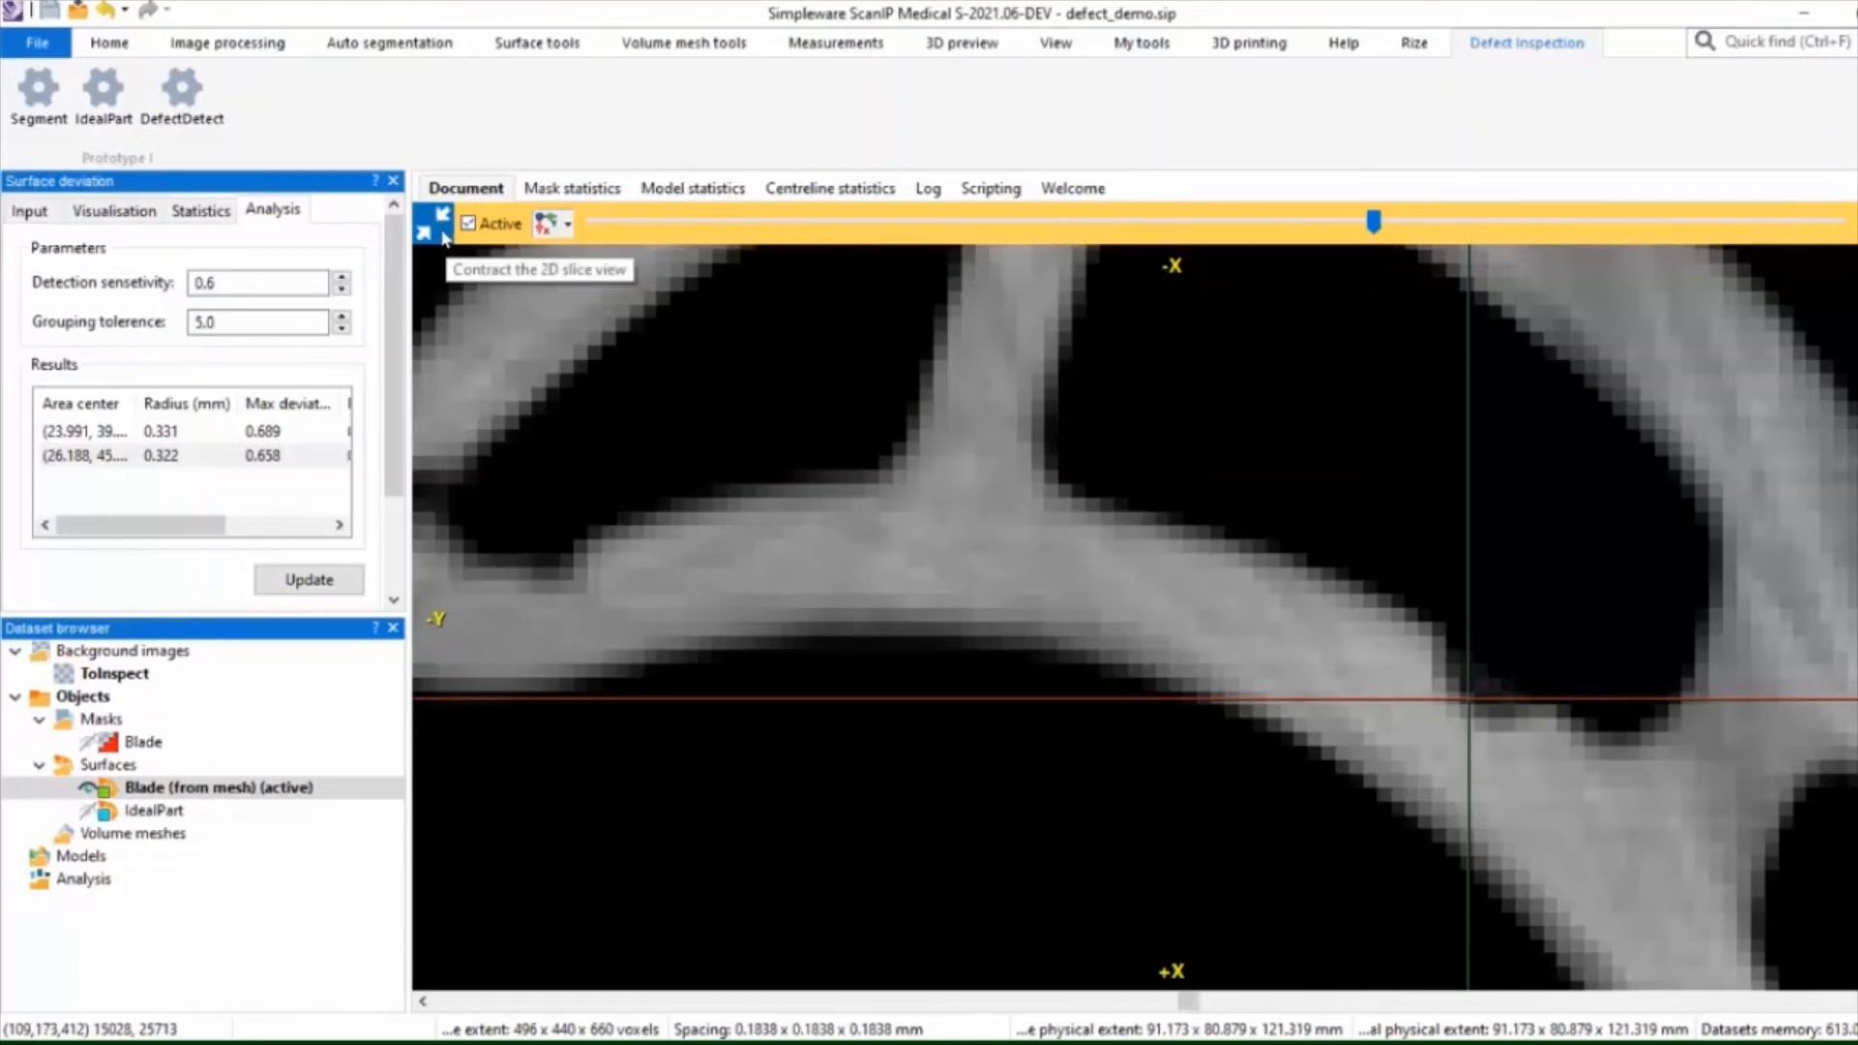